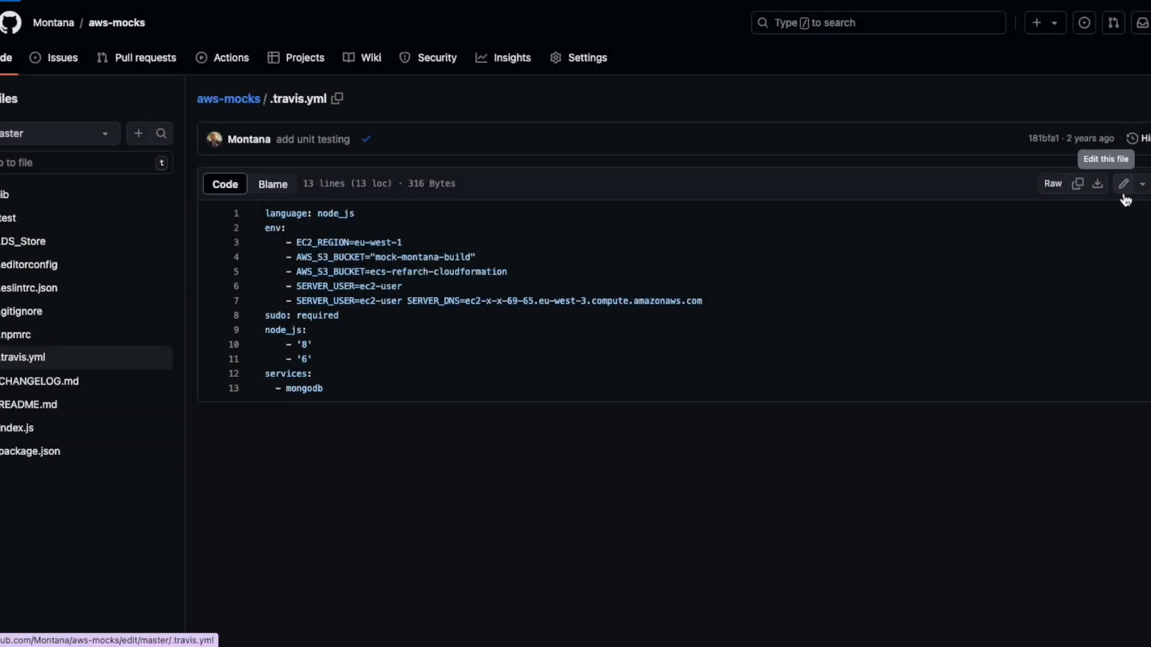
# Step: Open the aws-mocks .travis.yml file for editing on the master branch
pyautogui.click(1125, 183)
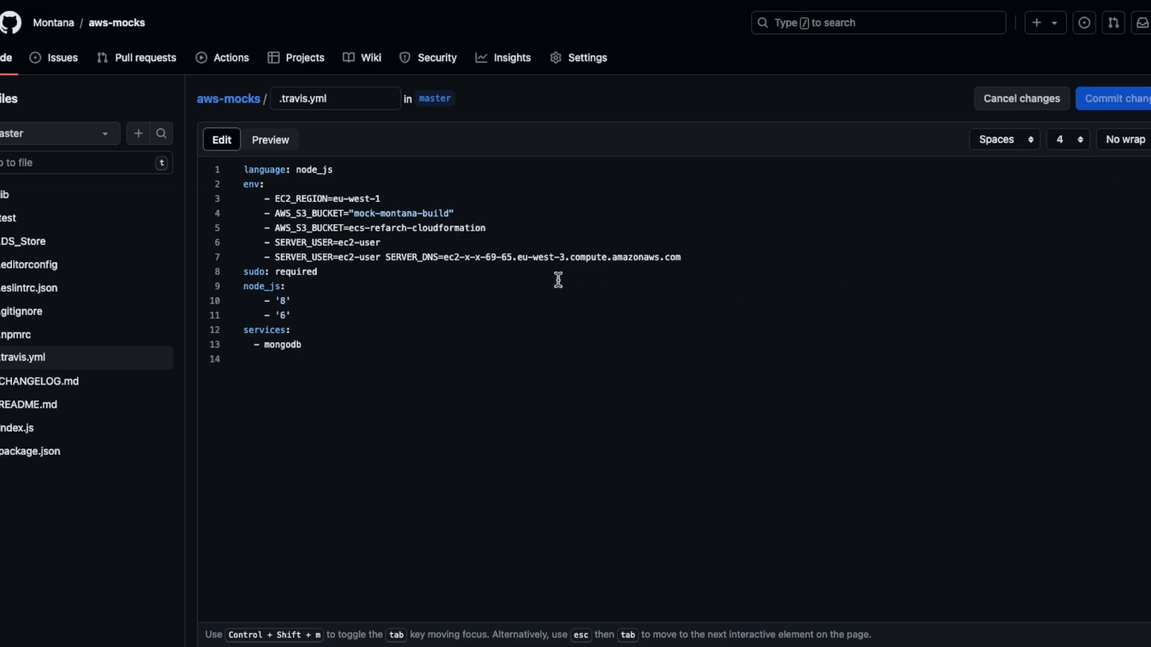
pyautogui.moveTo(144, 57)
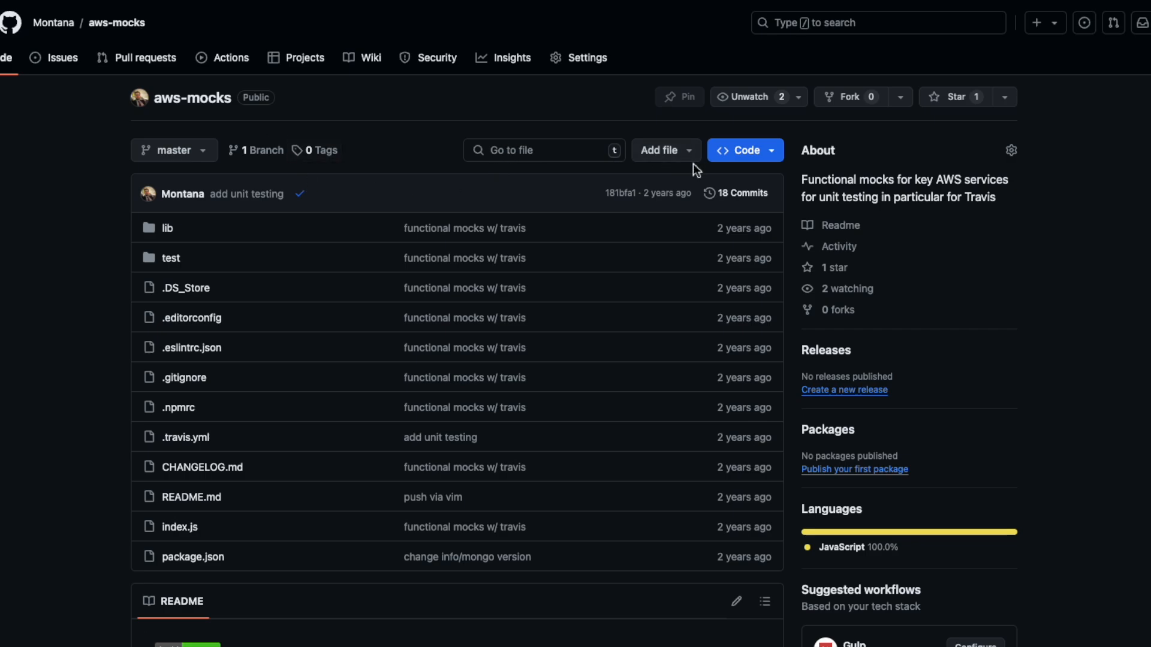
# Step: Create a new file named travis.yml holding the Terraform and S3 deploy config
pyautogui.click(658, 150)
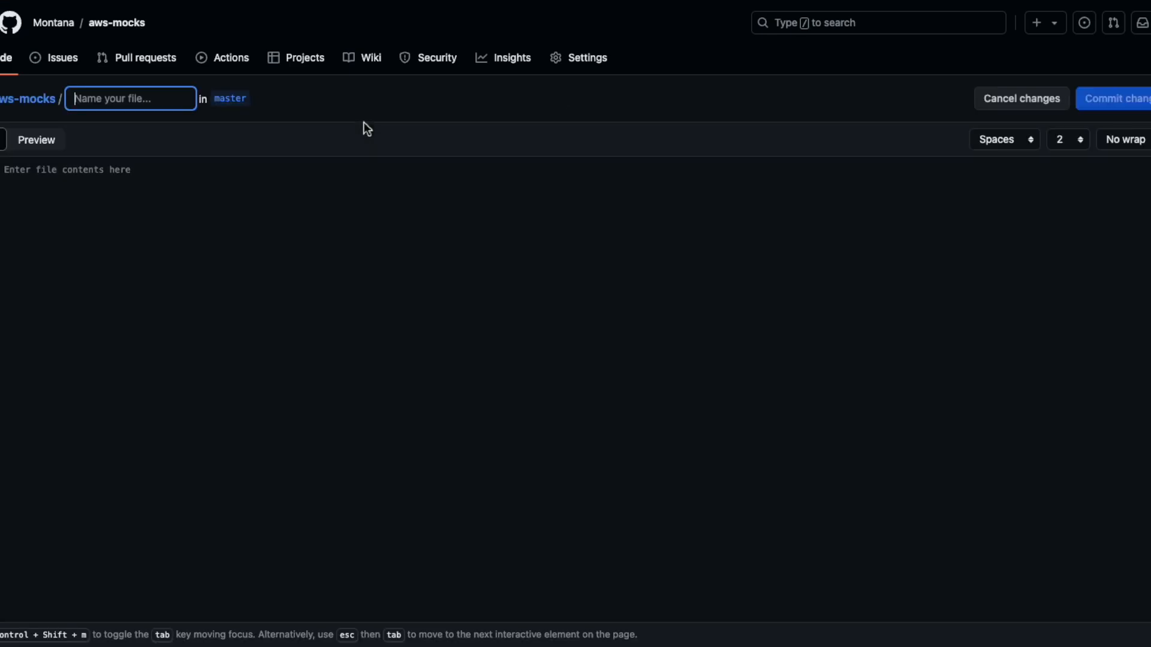
pyautogui.write('travis.')
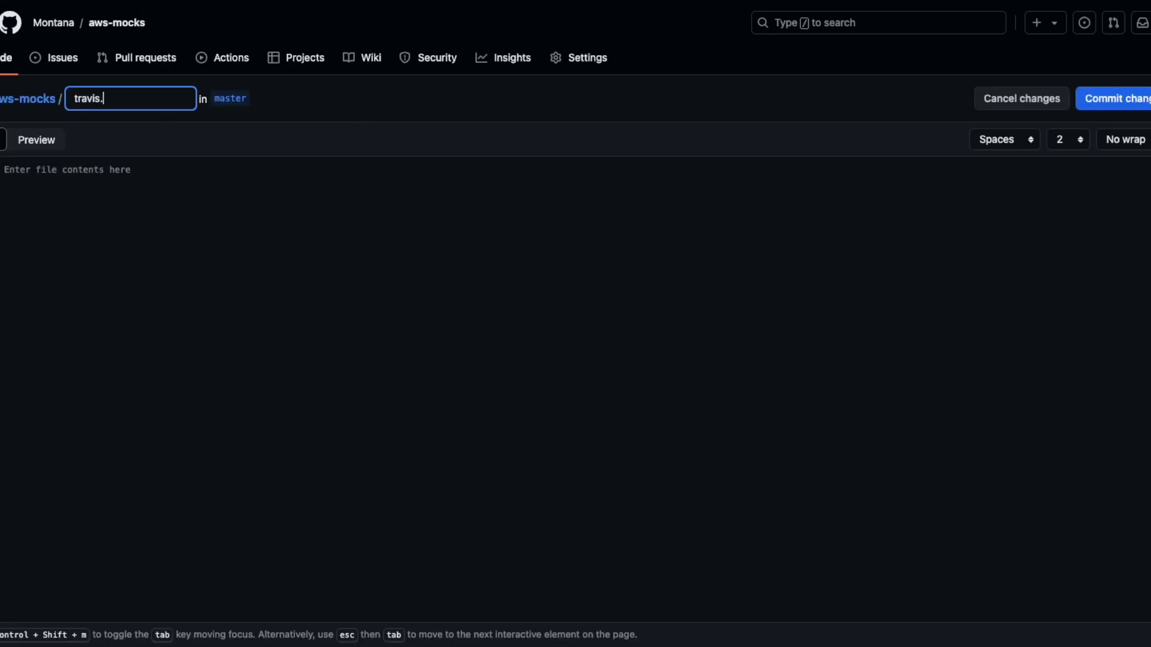
pyautogui.write('yml')
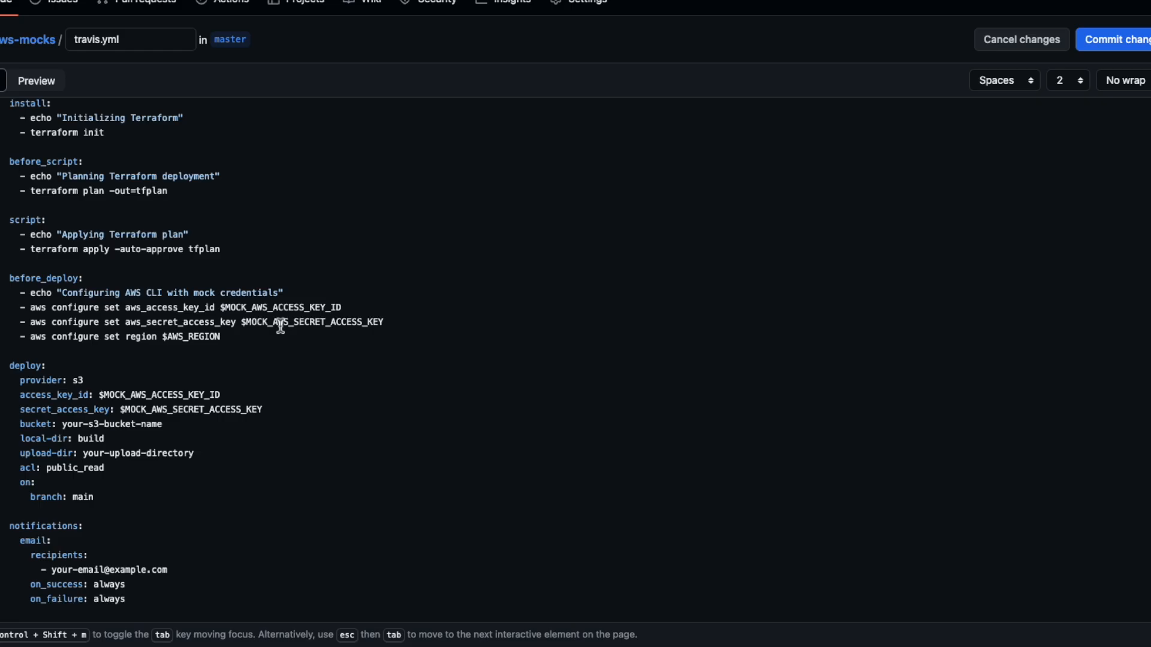
pyautogui.scroll(-3)
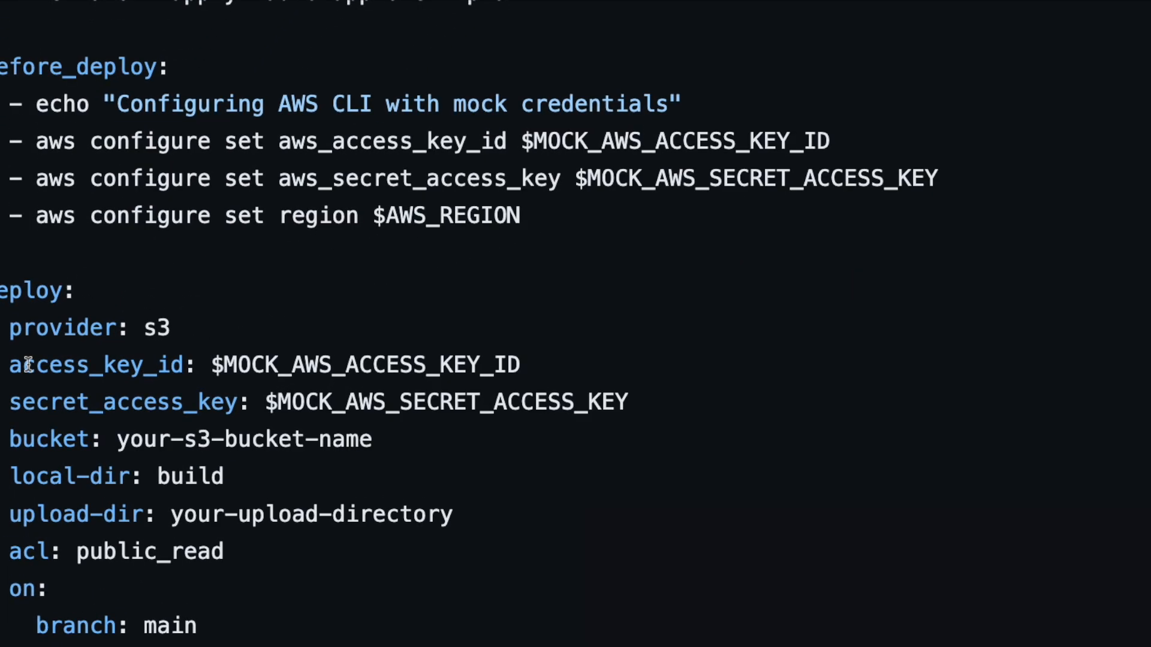
pyautogui.hscroll(-3)
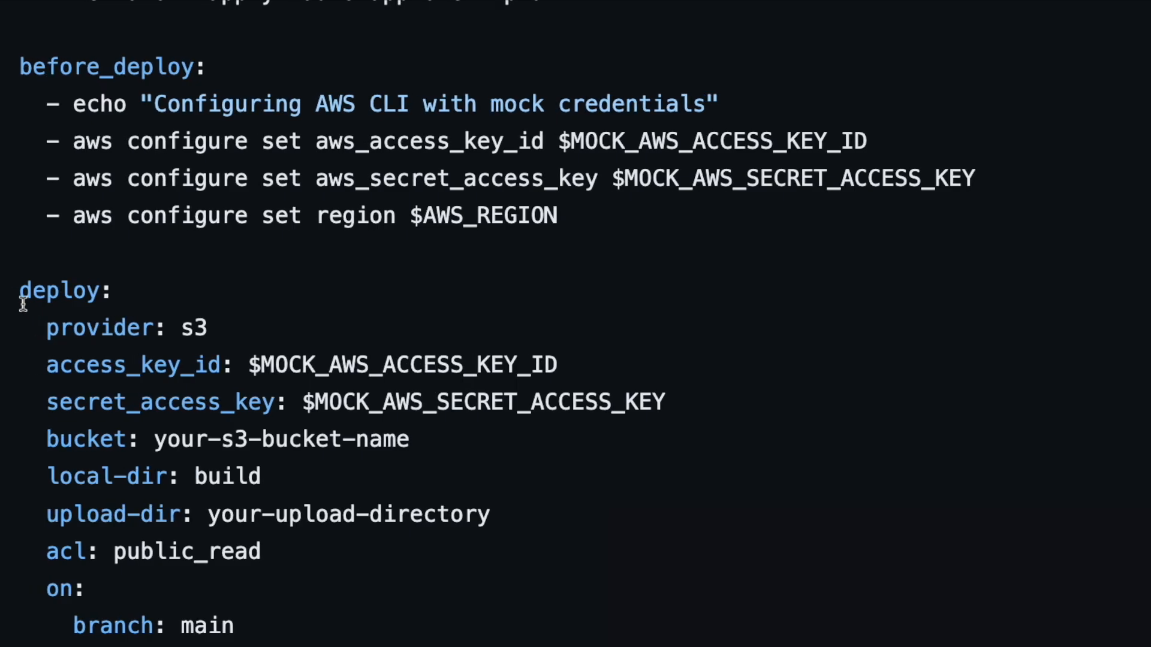
# Step: Delete the s3 deploy provider value and scroll to the end of the draft
pyautogui.doubleClick(196, 328)
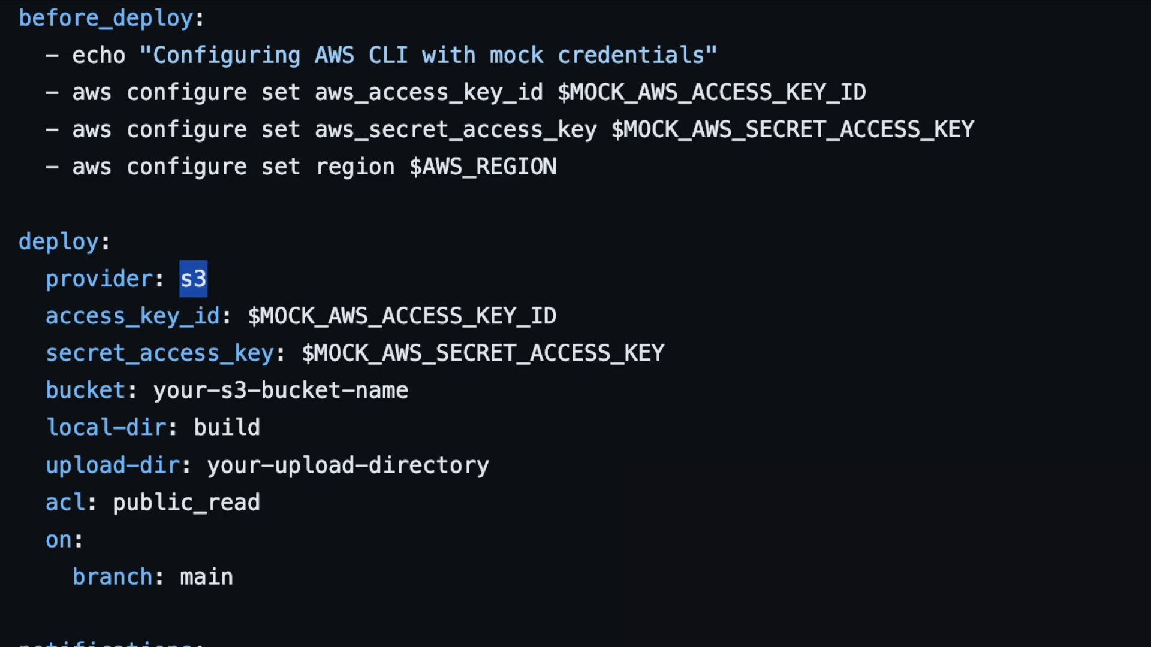
pyautogui.press('Delete')
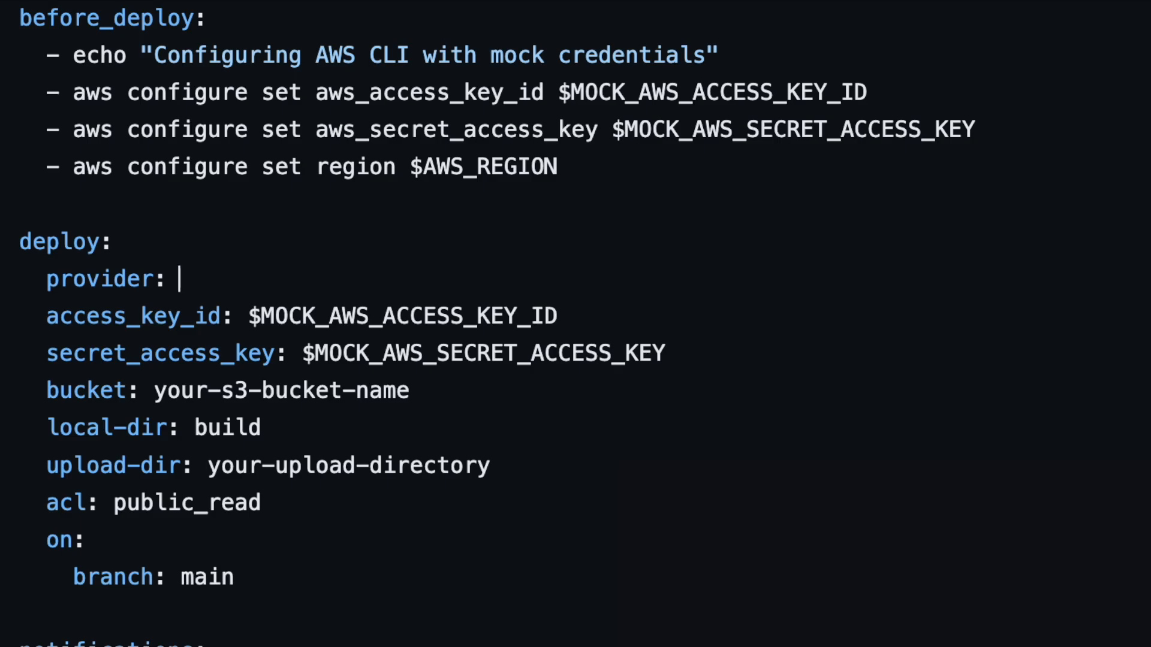
pyautogui.scroll(-3)
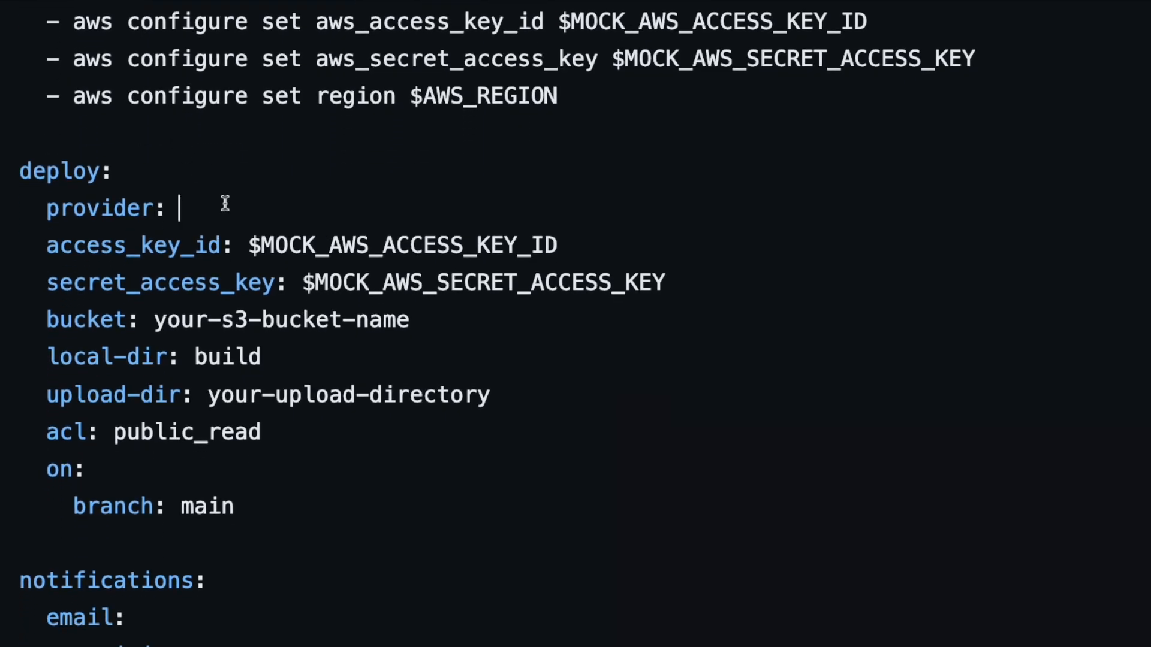
pyautogui.moveTo(648, 282)
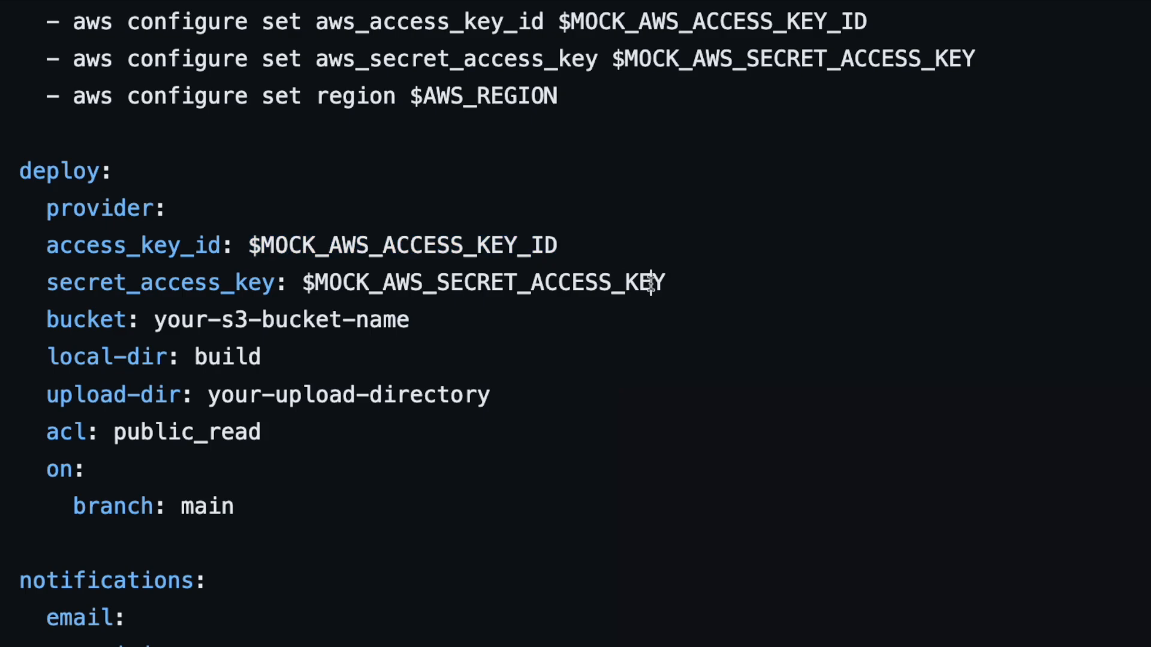
pyautogui.scroll(-3)
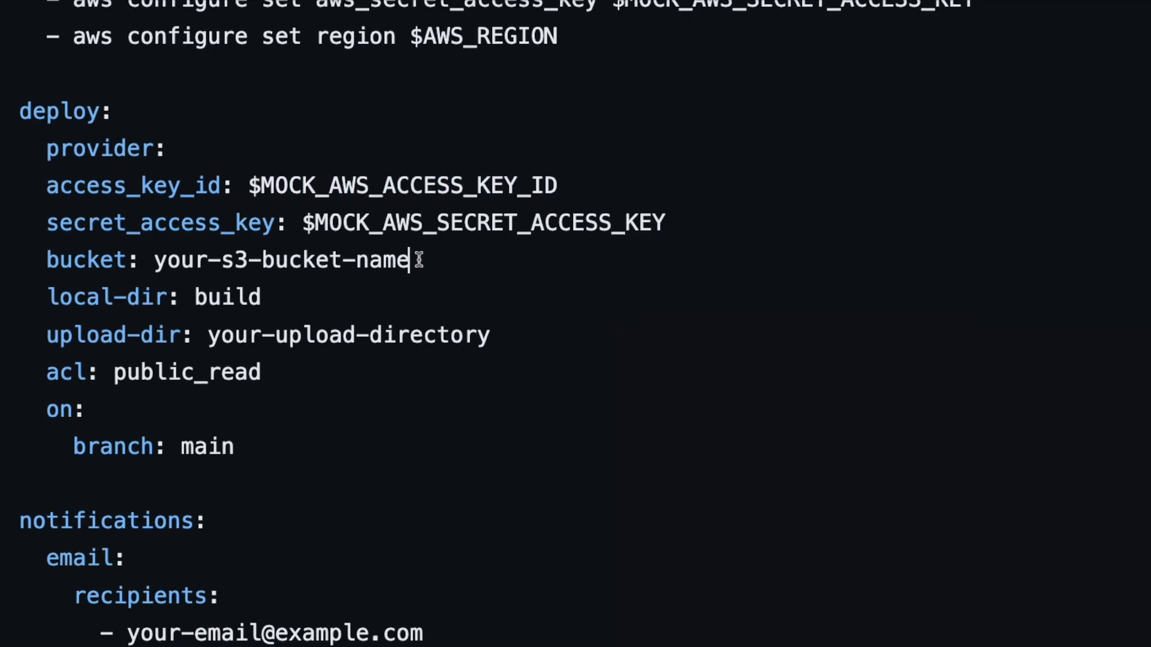
pyautogui.scroll(-3)
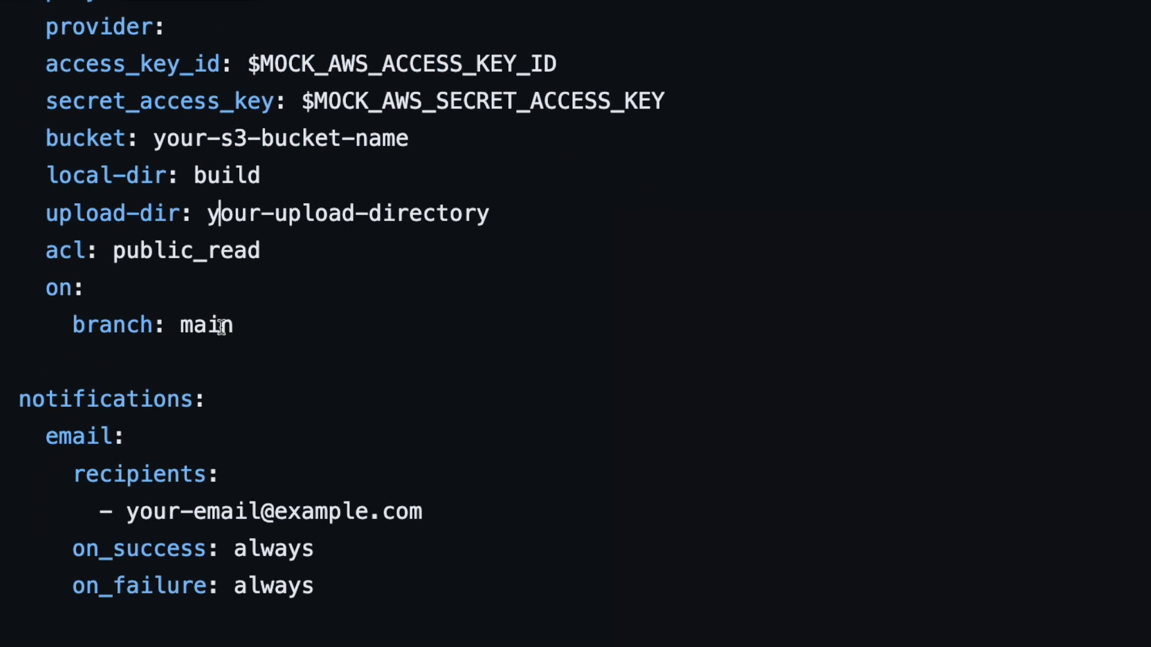
pyautogui.scroll(-3)
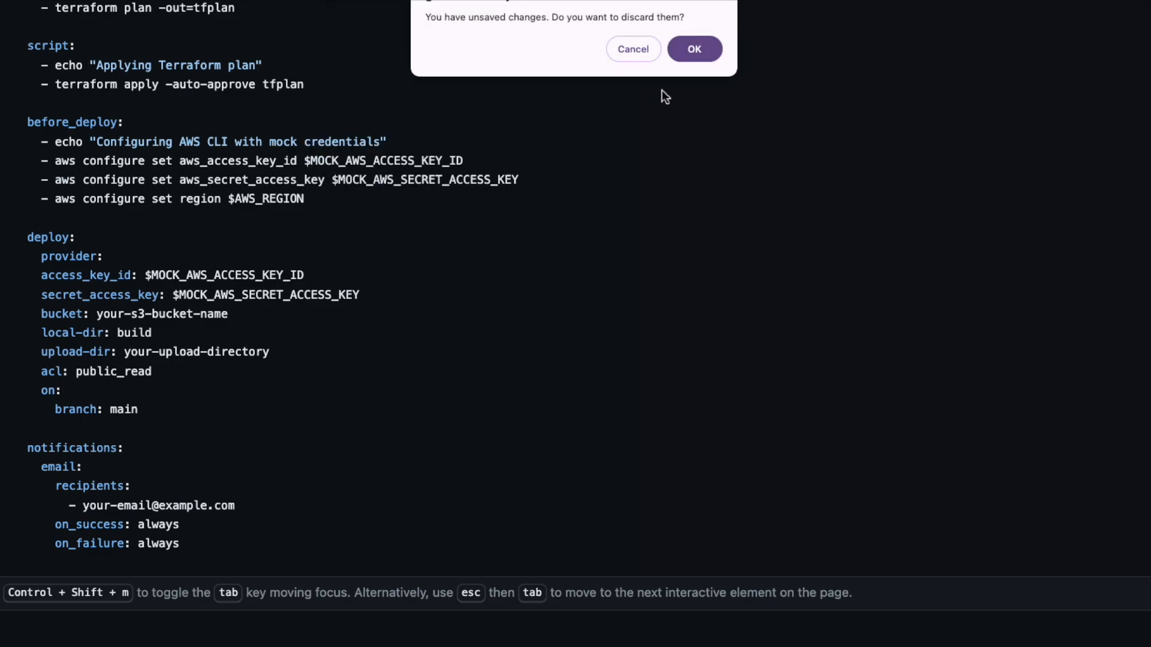
# Step: Discard the draft file, reopen .travis.yml, and view the passing Travis CI check details
pyautogui.click(693, 48)
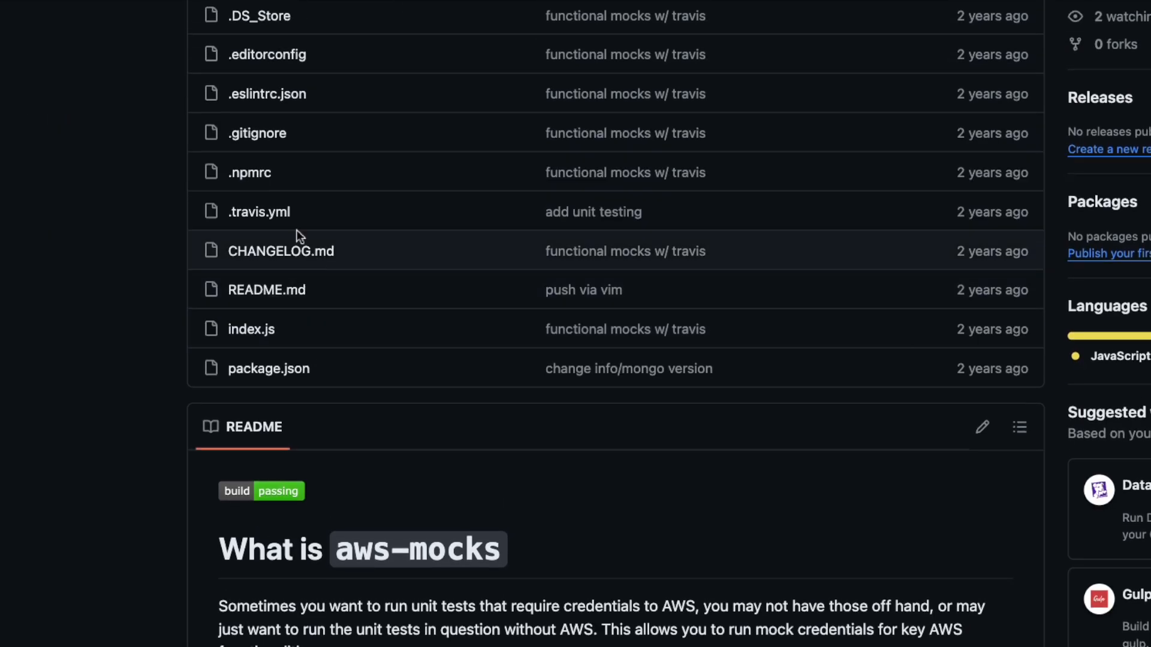
pyautogui.moveTo(259, 212)
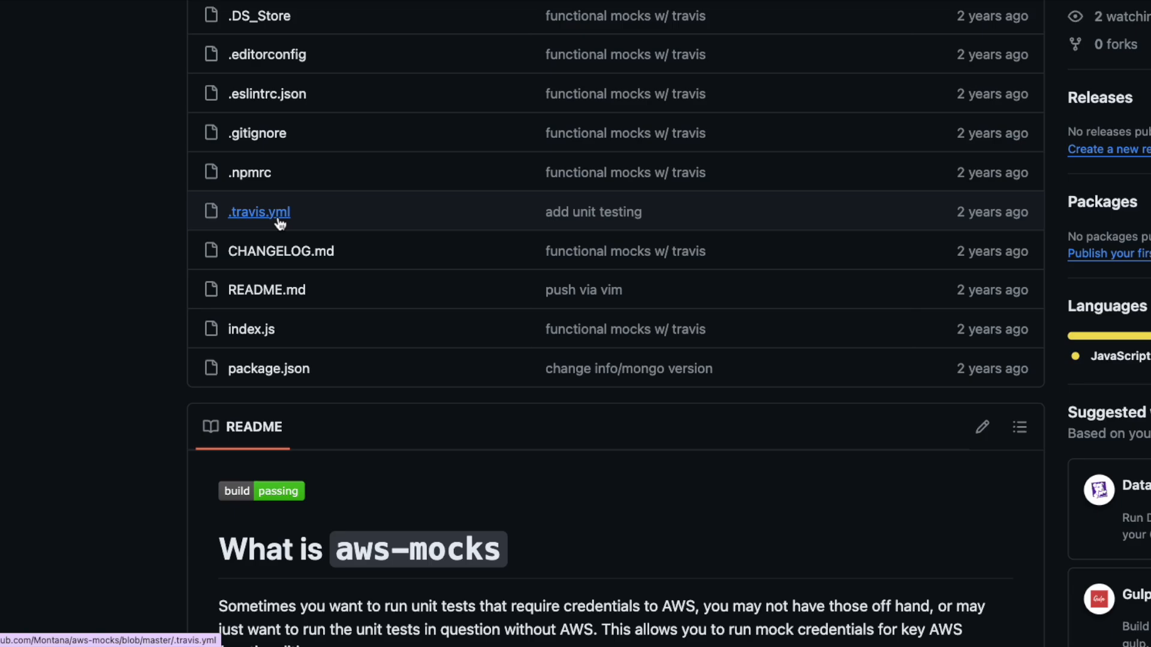
pyautogui.click(259, 212)
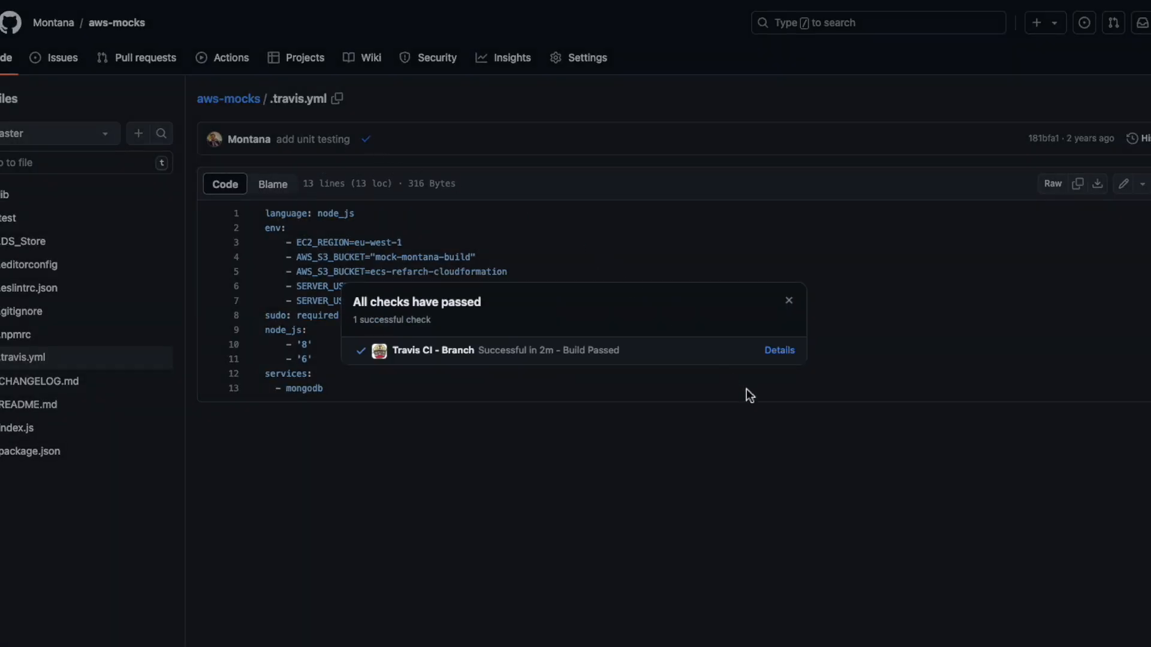
pyautogui.click(779, 350)
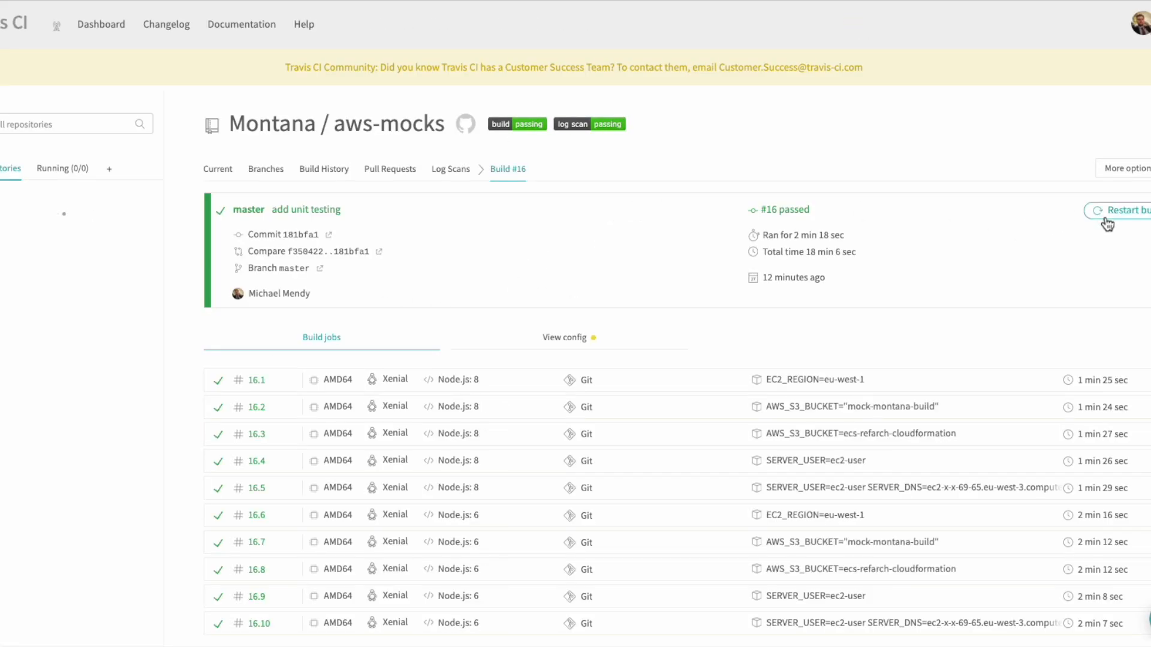
# Step: Restart build #16, peek at one job, then return to its job list
pyautogui.click(1118, 210)
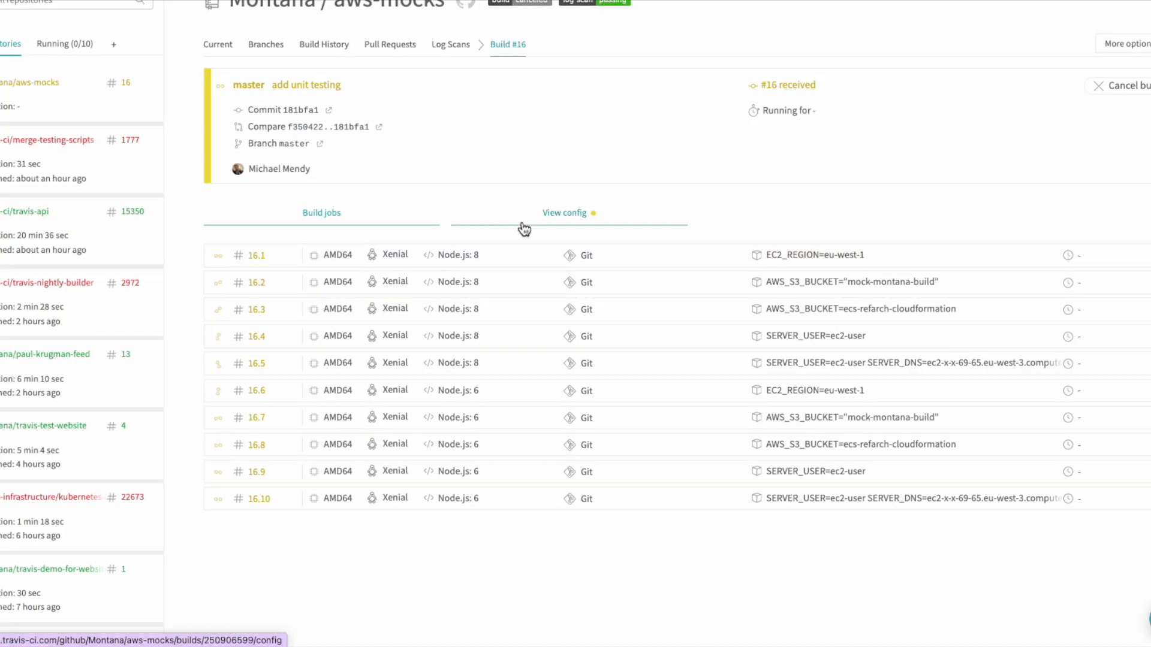
pyautogui.click(255, 255)
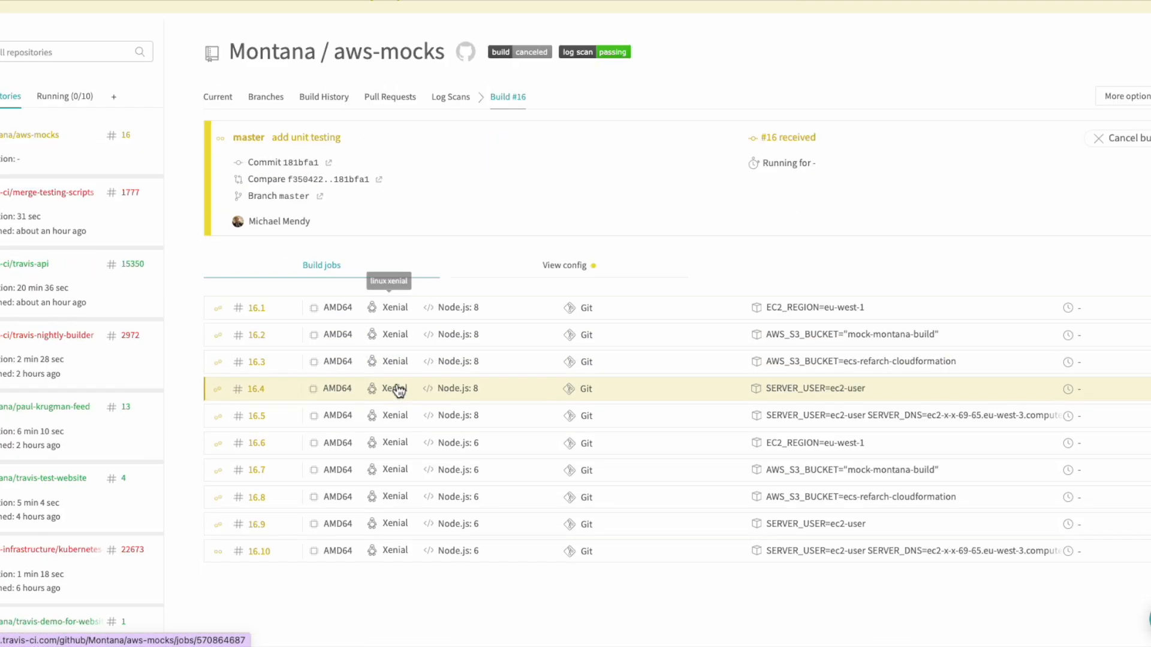
pyautogui.click(257, 389)
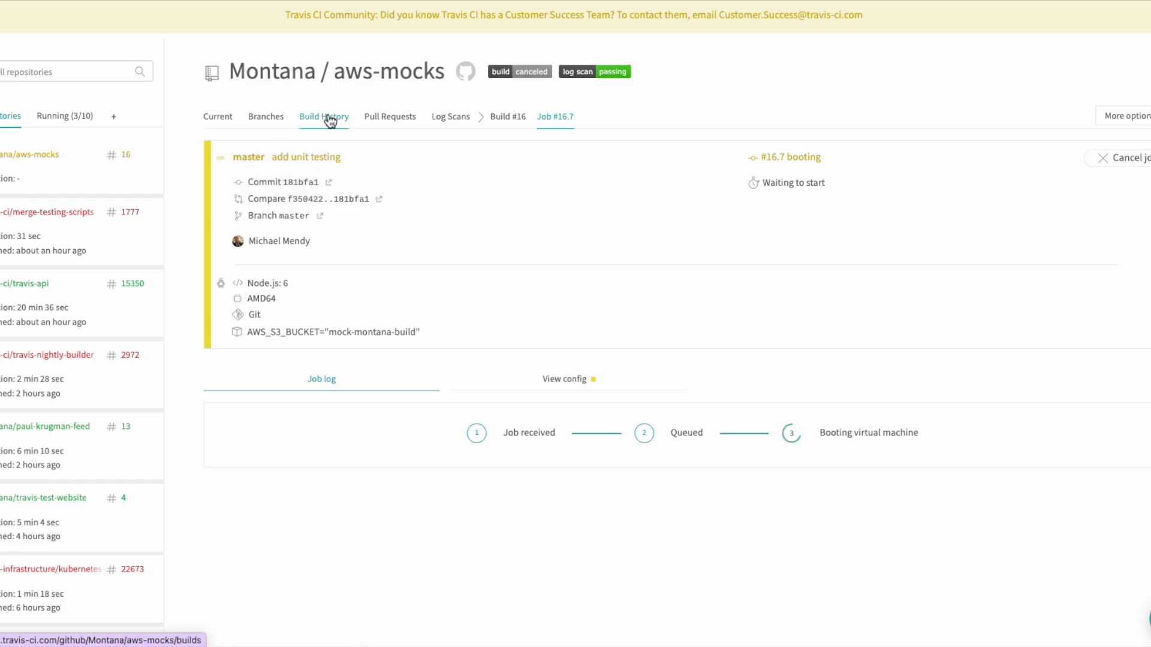
pyautogui.click(507, 117)
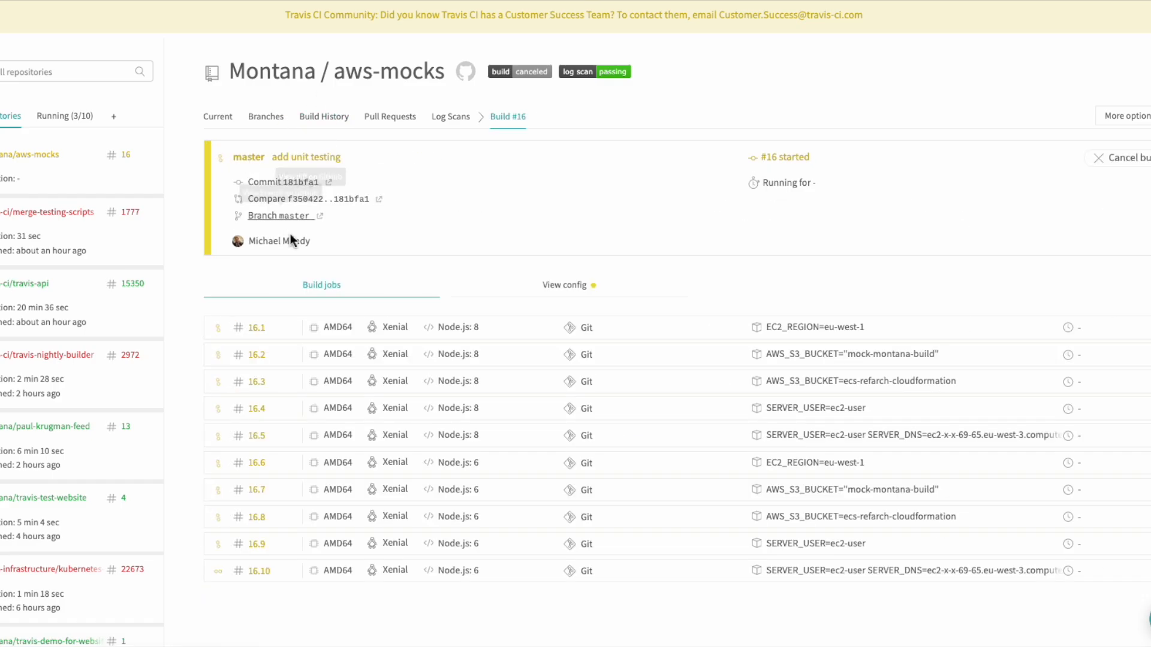
pyautogui.click(256, 326)
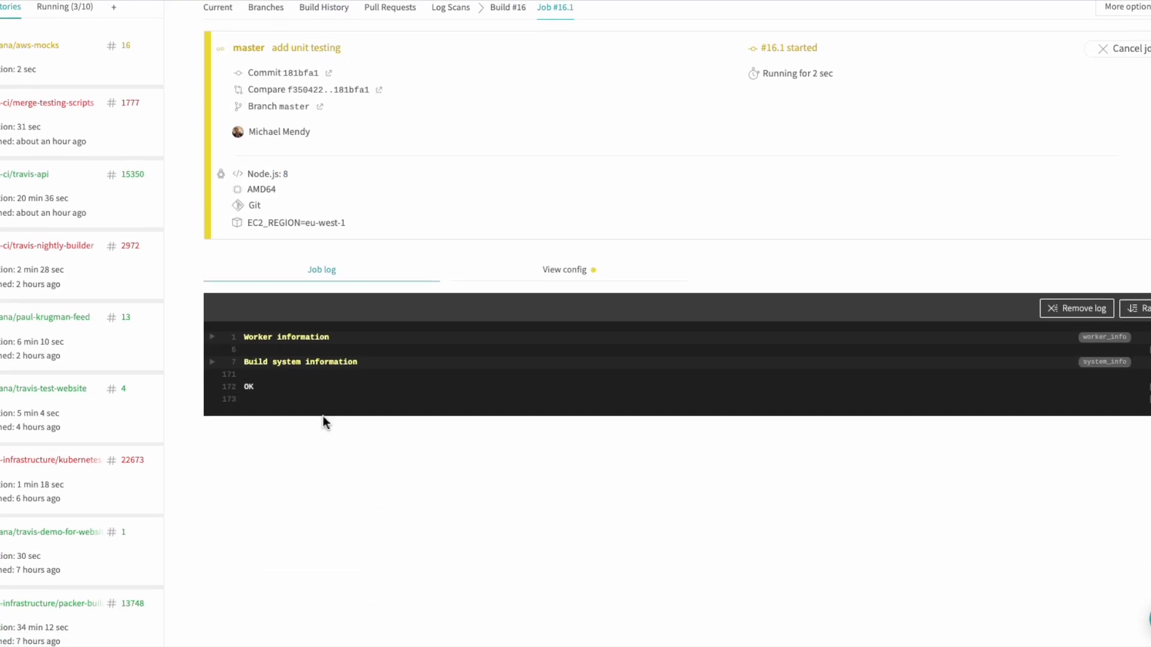
pyautogui.scroll(-3)
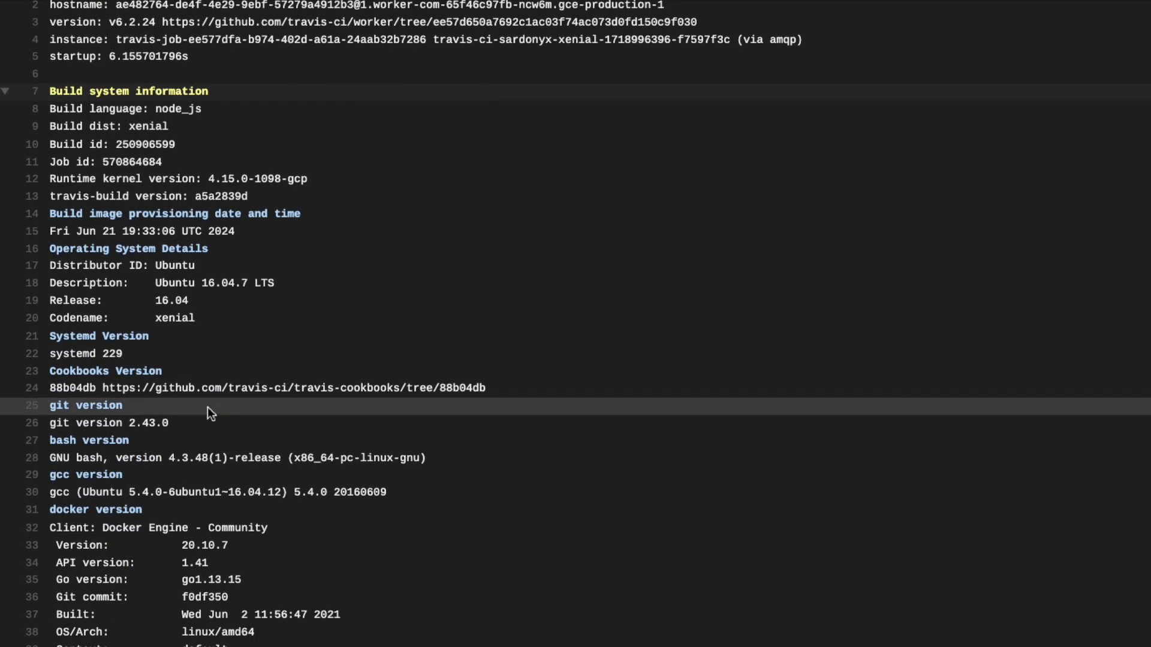
pyautogui.scroll(-3)
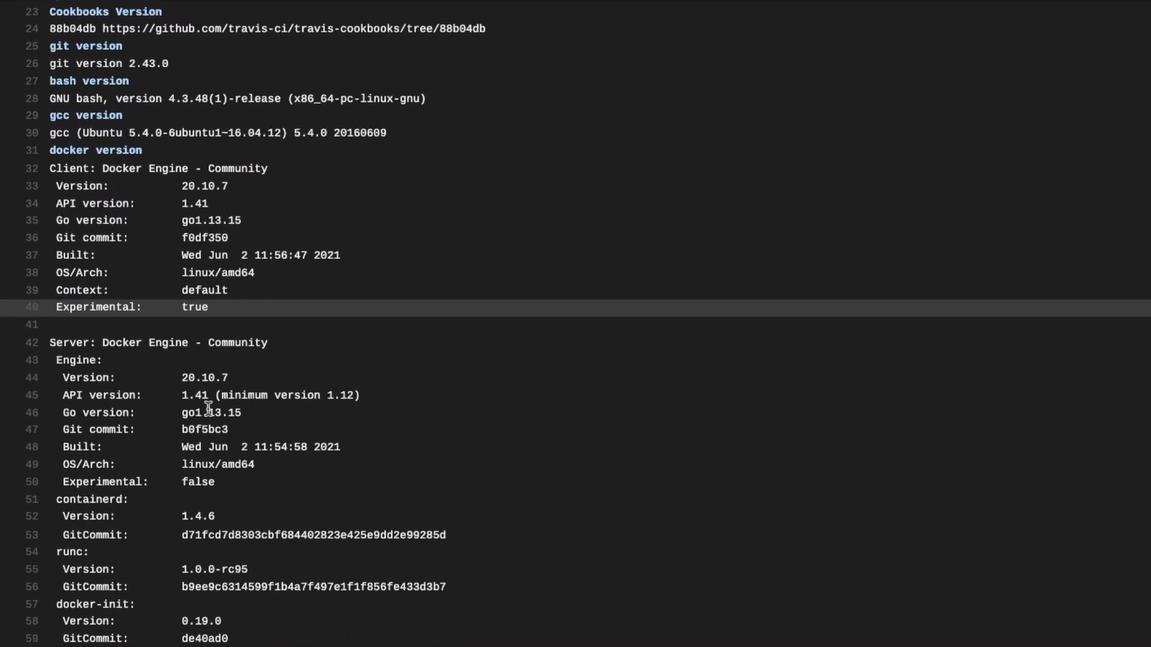
pyautogui.scroll(-3)
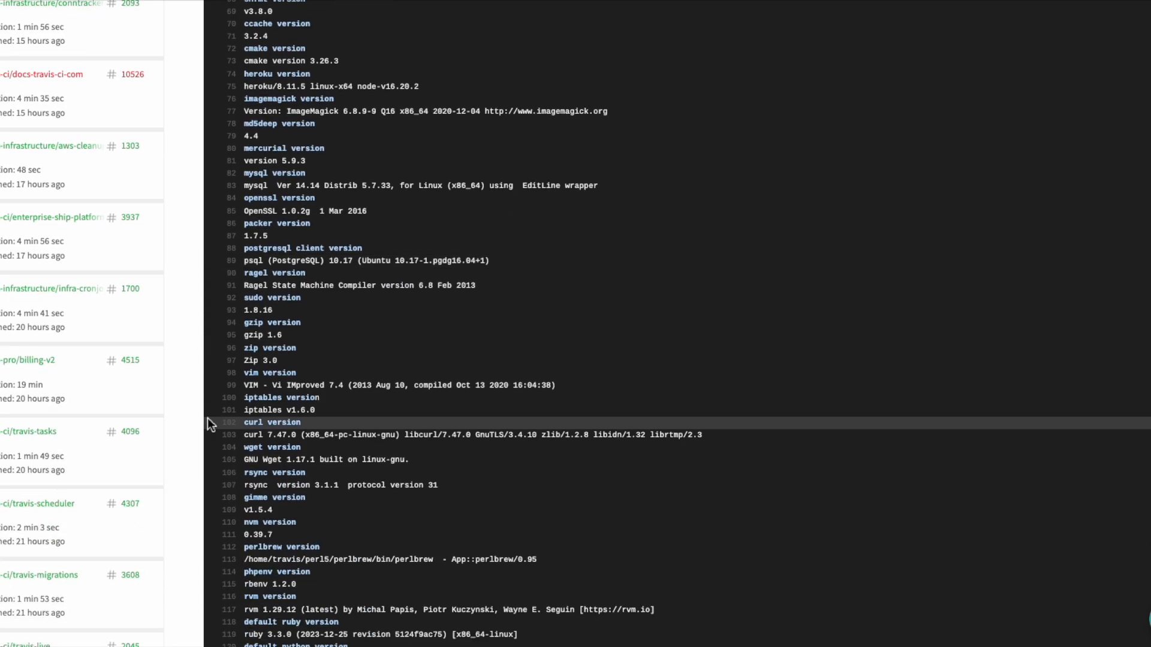
pyautogui.scroll(-3)
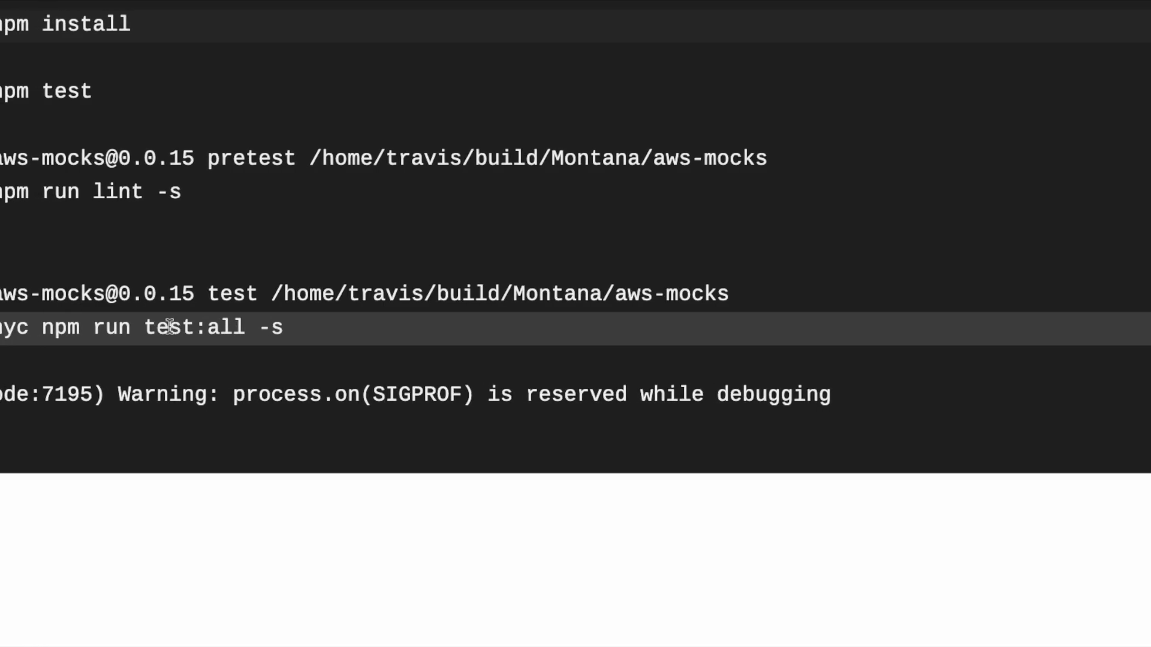
pyautogui.scroll(-3)
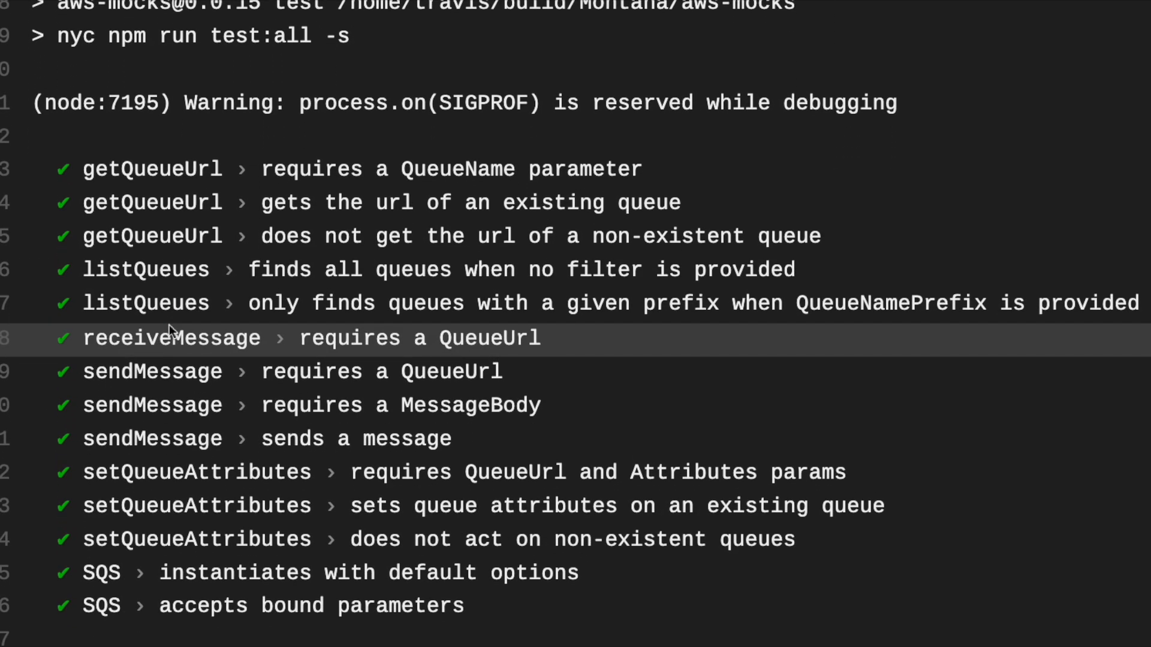
pyautogui.scroll(-3)
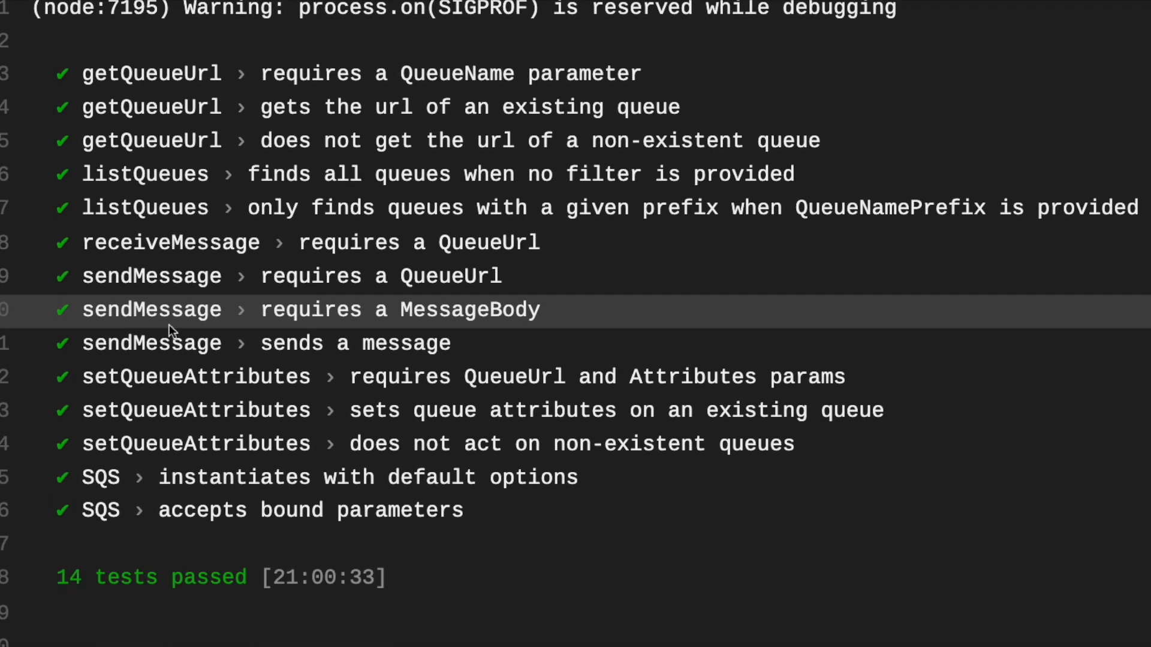
pyautogui.scroll(-3)
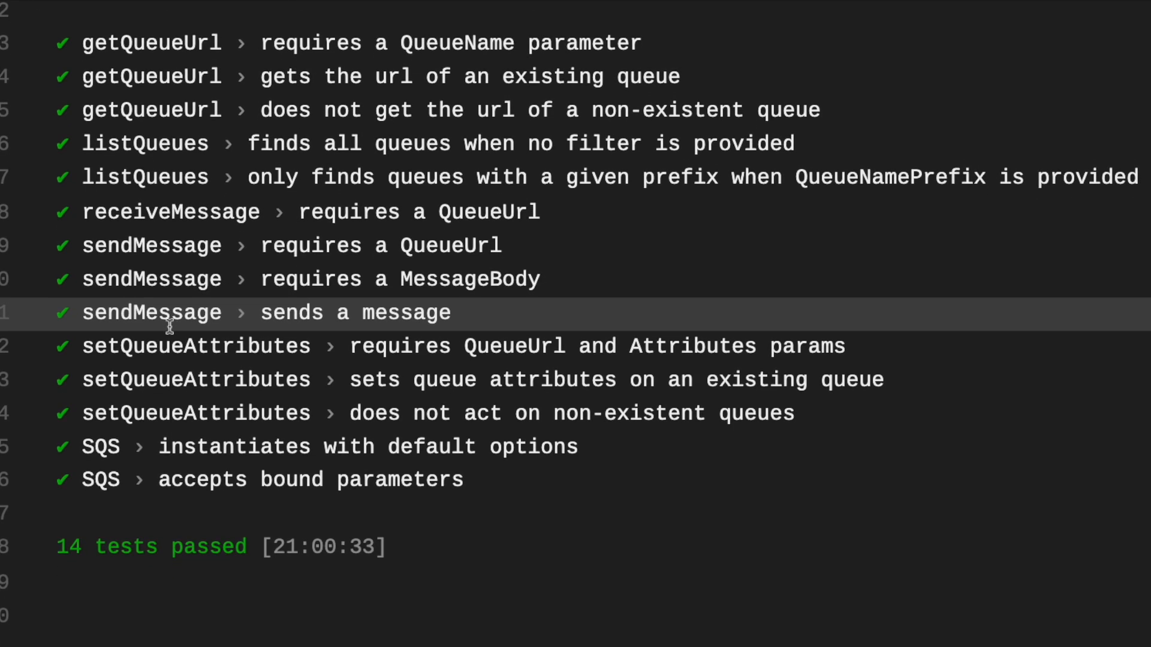
pyautogui.scroll(-3)
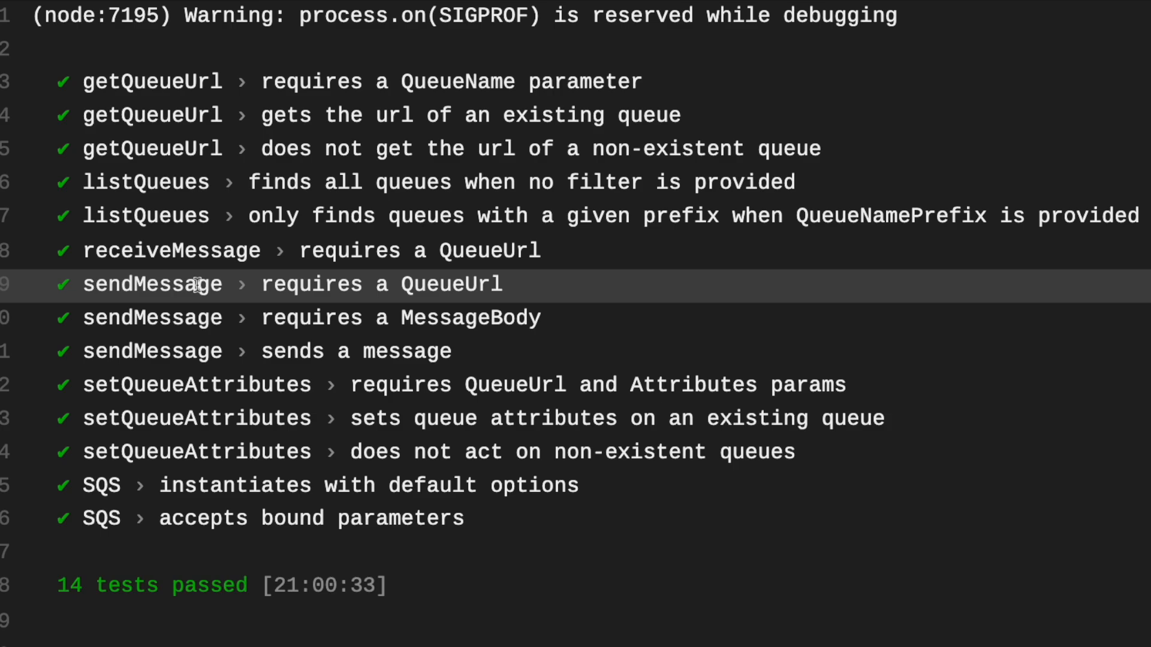
pyautogui.moveTo(522, 115)
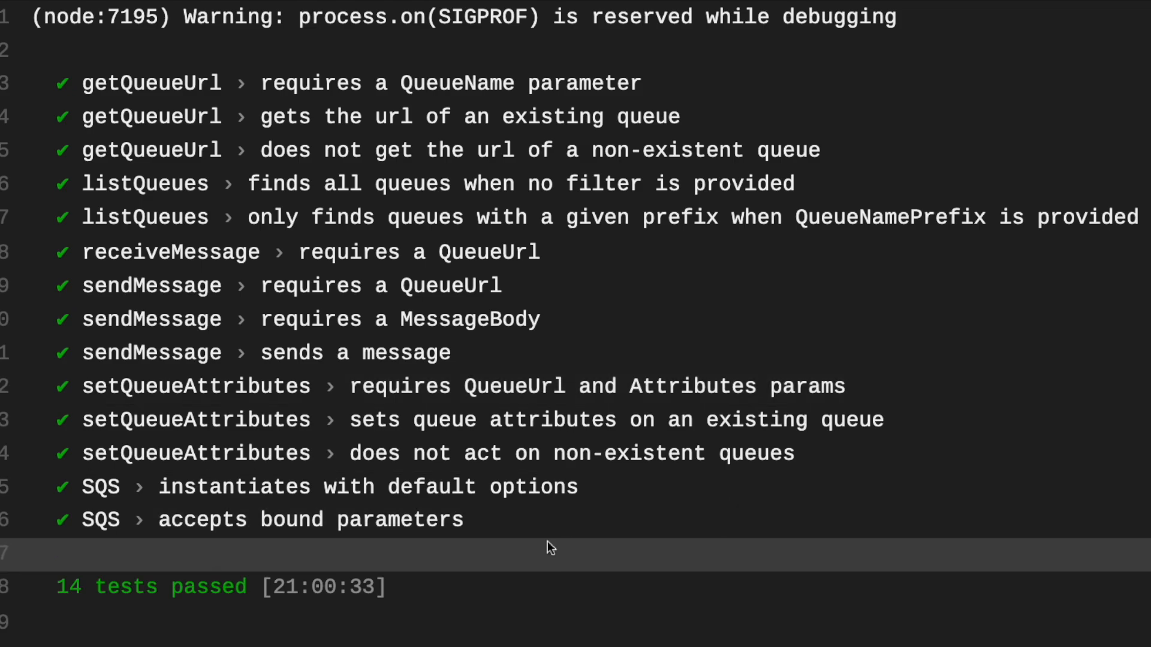
pyautogui.scroll(-3)
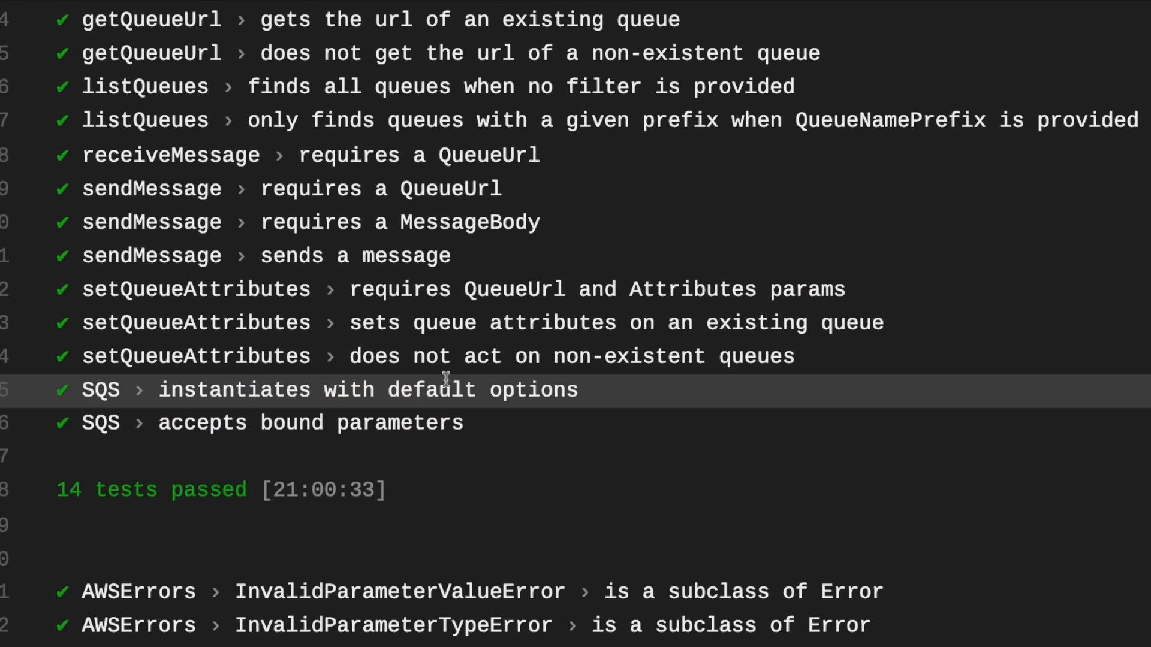
pyautogui.scroll(-3)
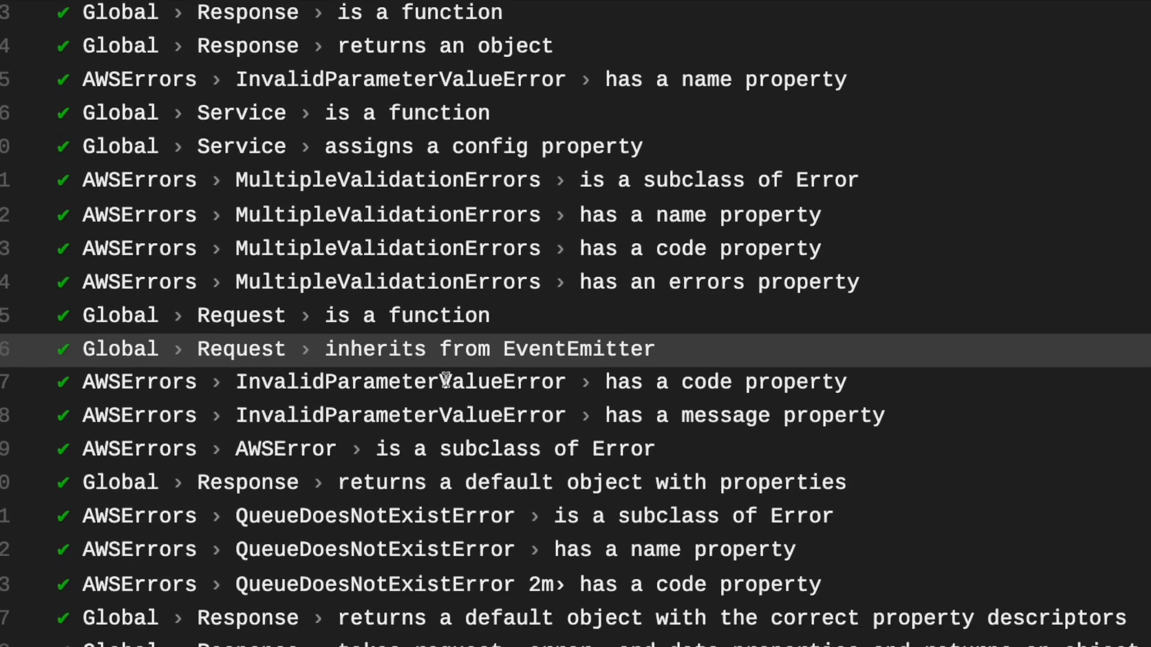
pyautogui.scroll(-3)
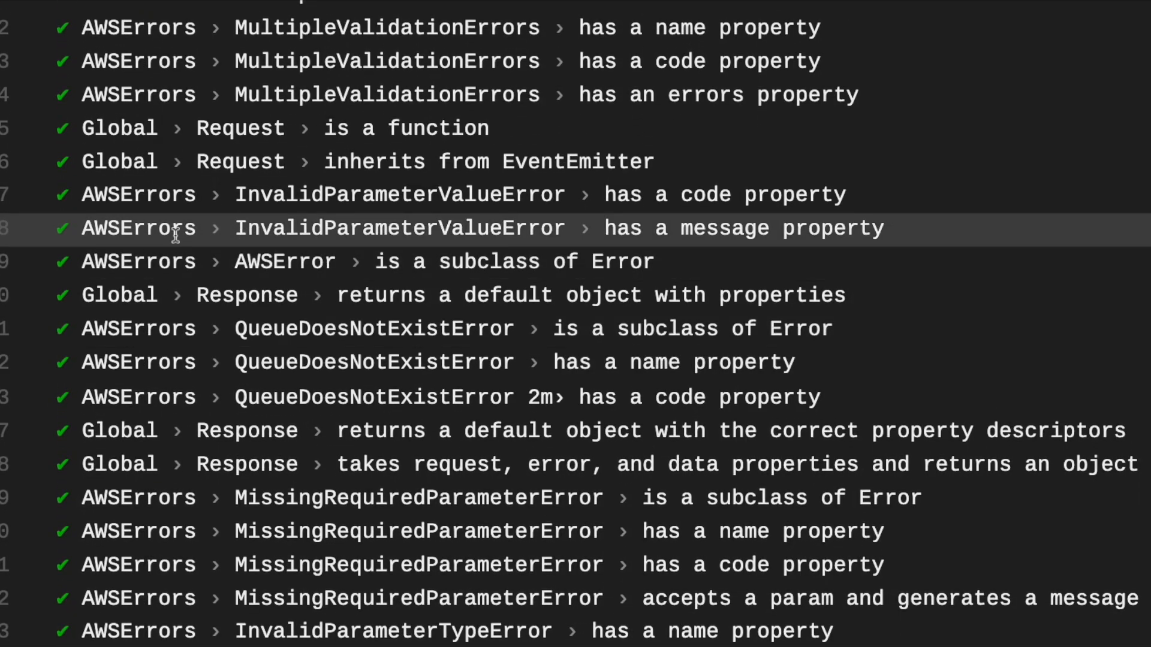
pyautogui.scroll(-3)
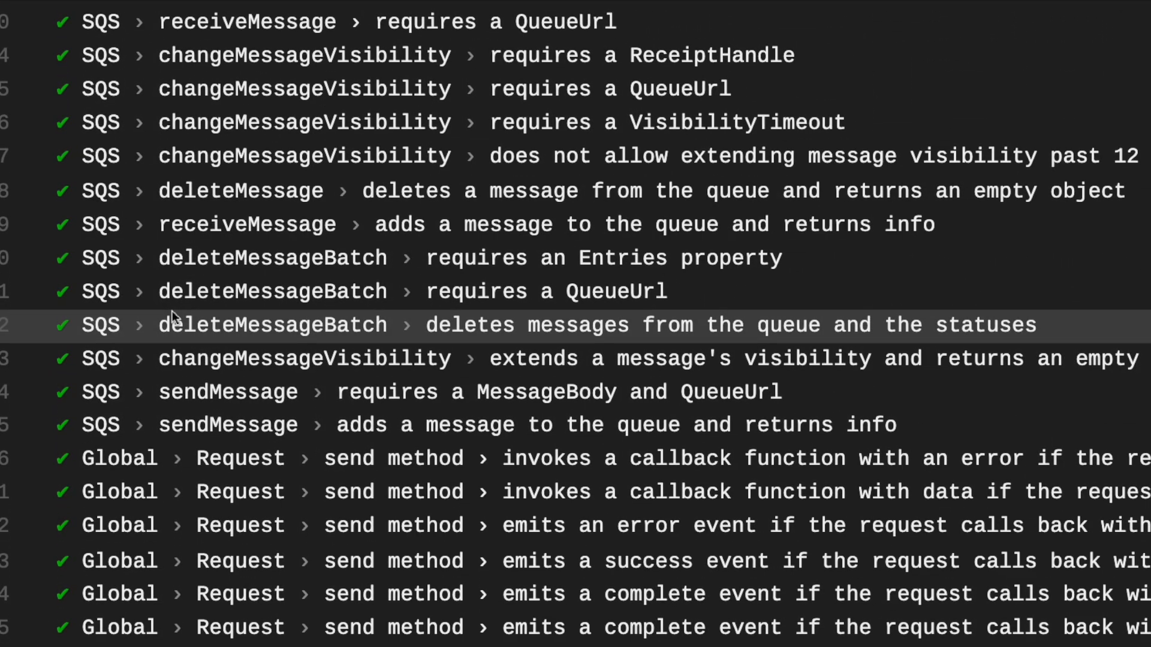
pyautogui.scroll(-3)
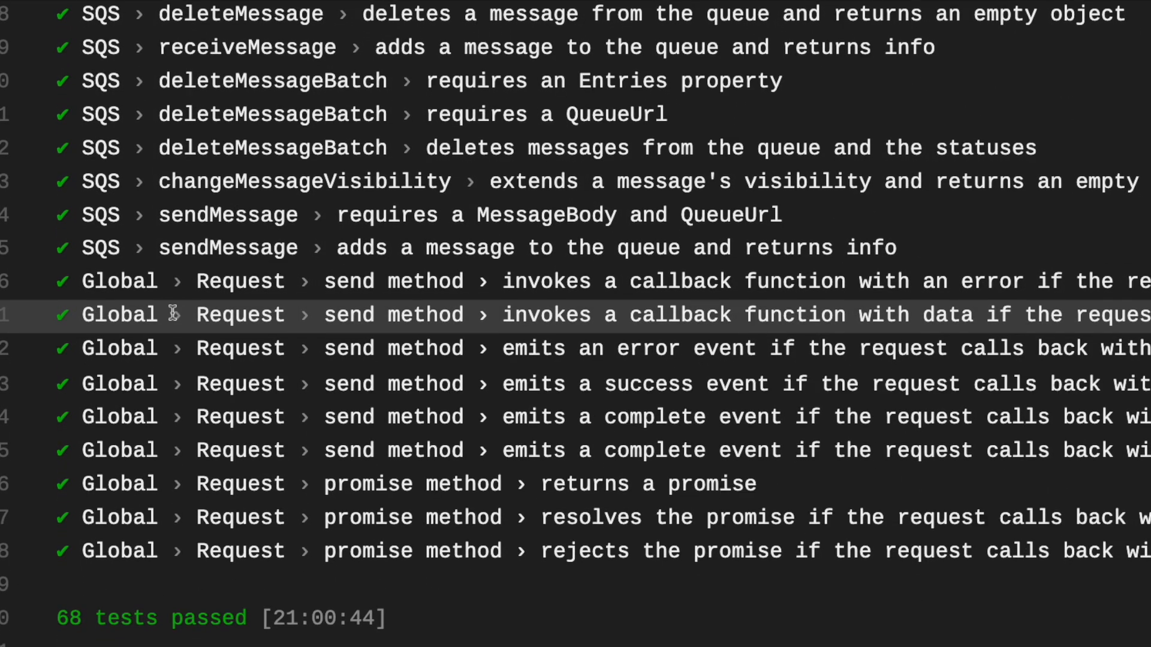
pyautogui.scroll(-3)
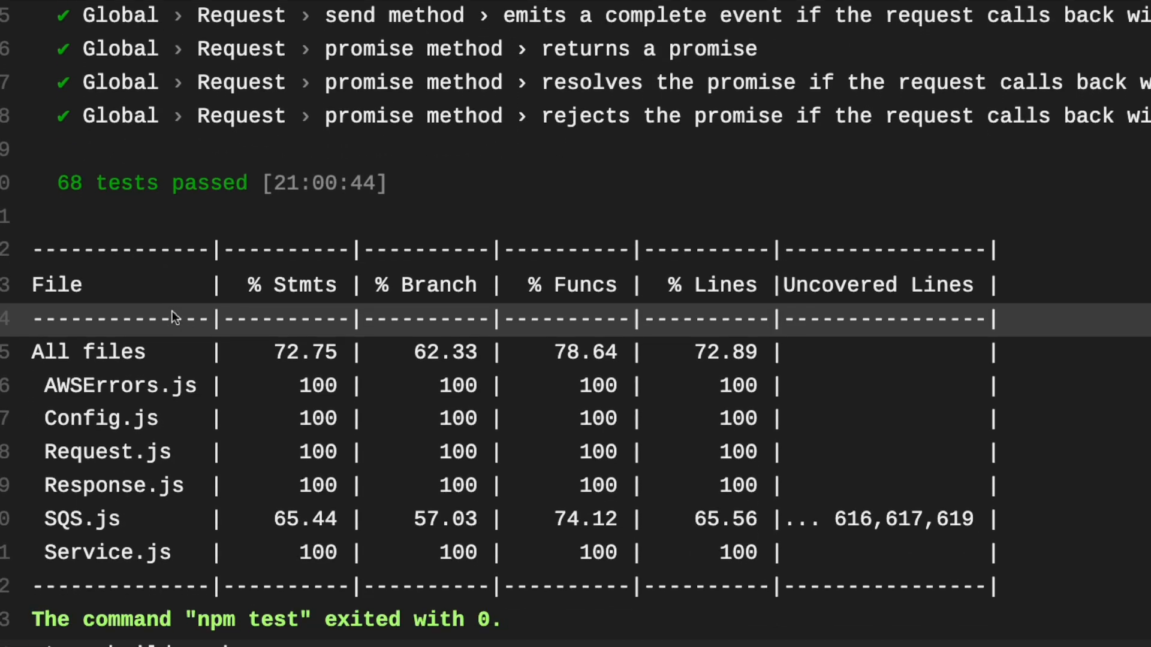
pyautogui.scroll(-3)
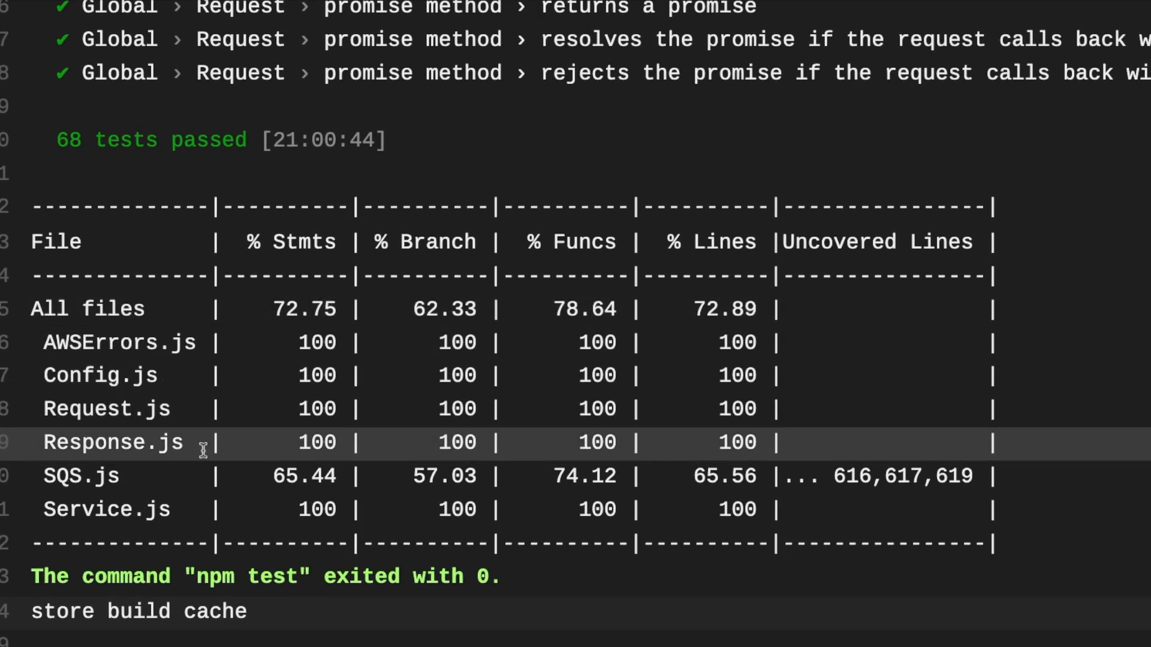
pyautogui.scroll(-3)
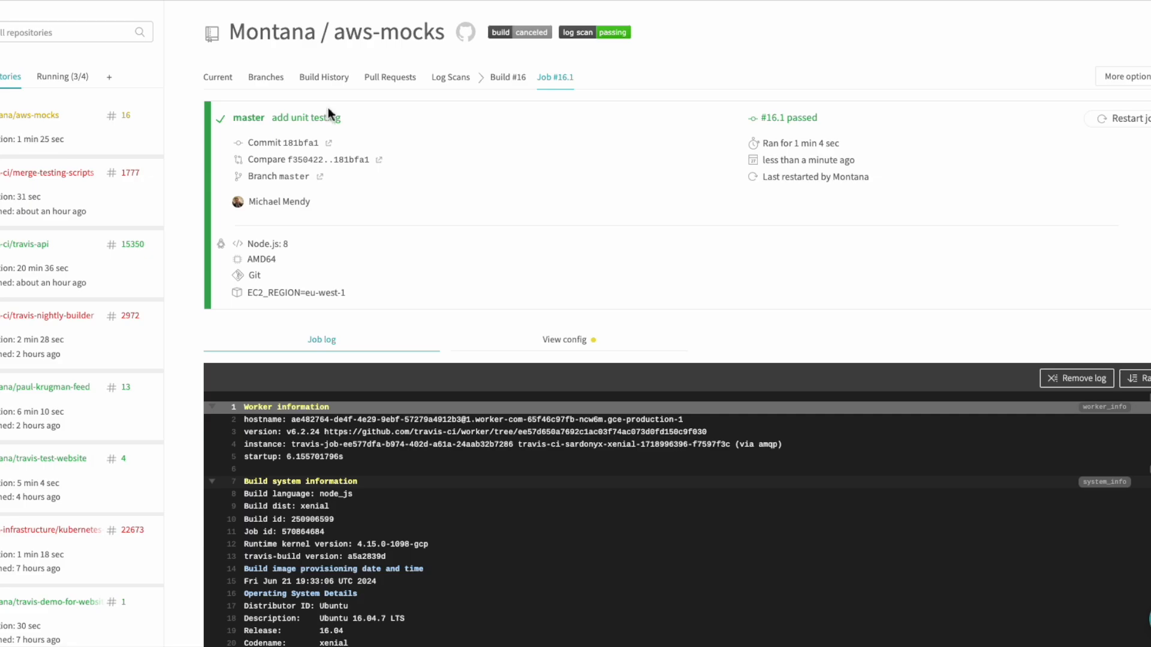
# Step: Scroll through another Build #16 job log, then return to the jobs list
pyautogui.click(507, 77)
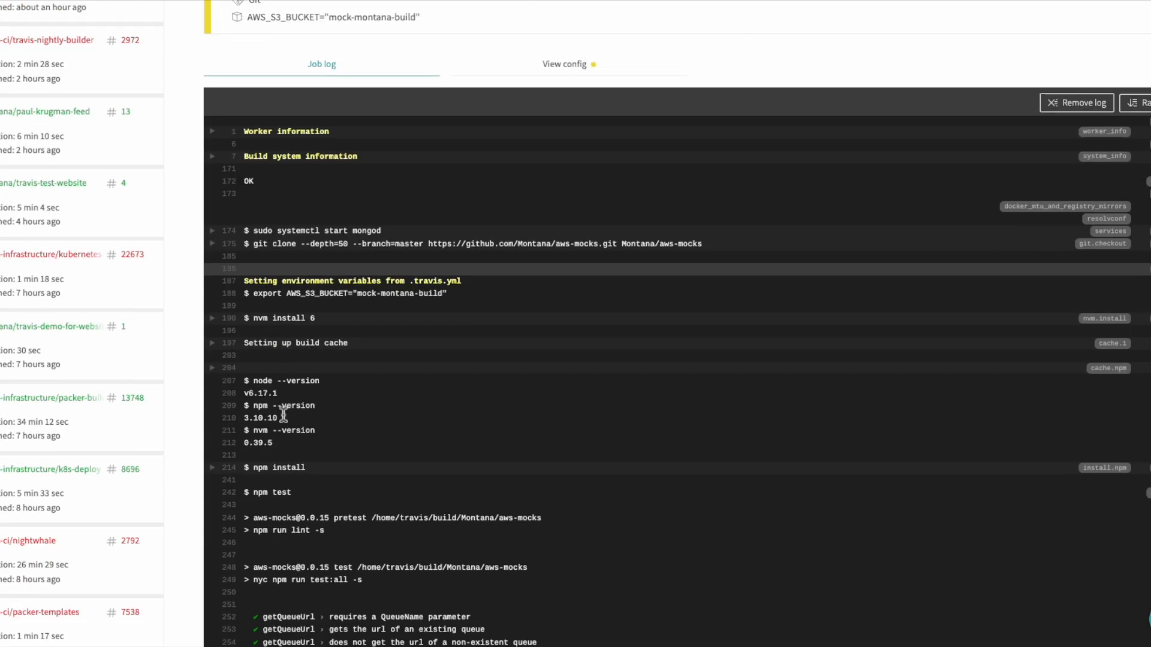
pyautogui.scroll(-3)
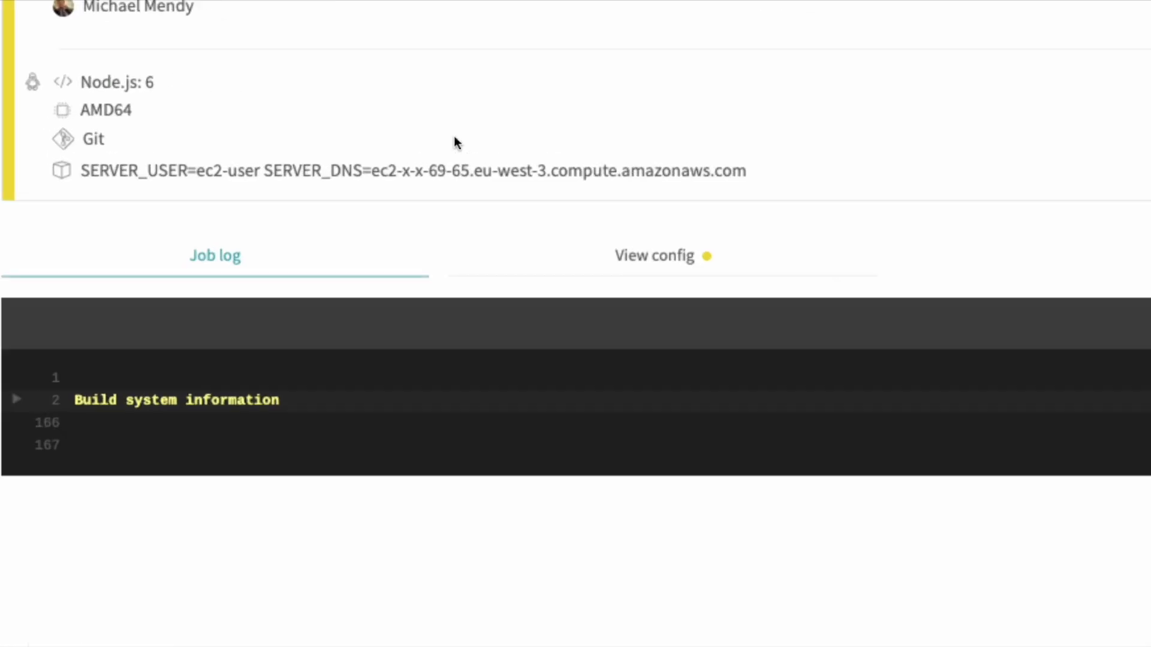
pyautogui.scroll(-3)
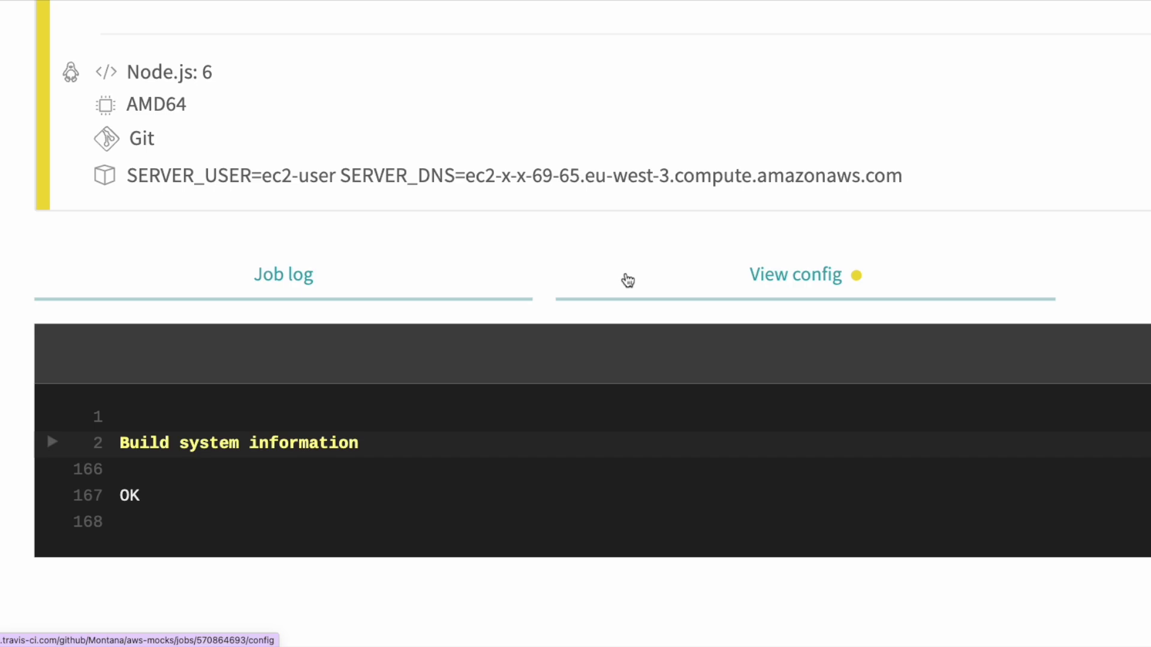
pyautogui.click(795, 275)
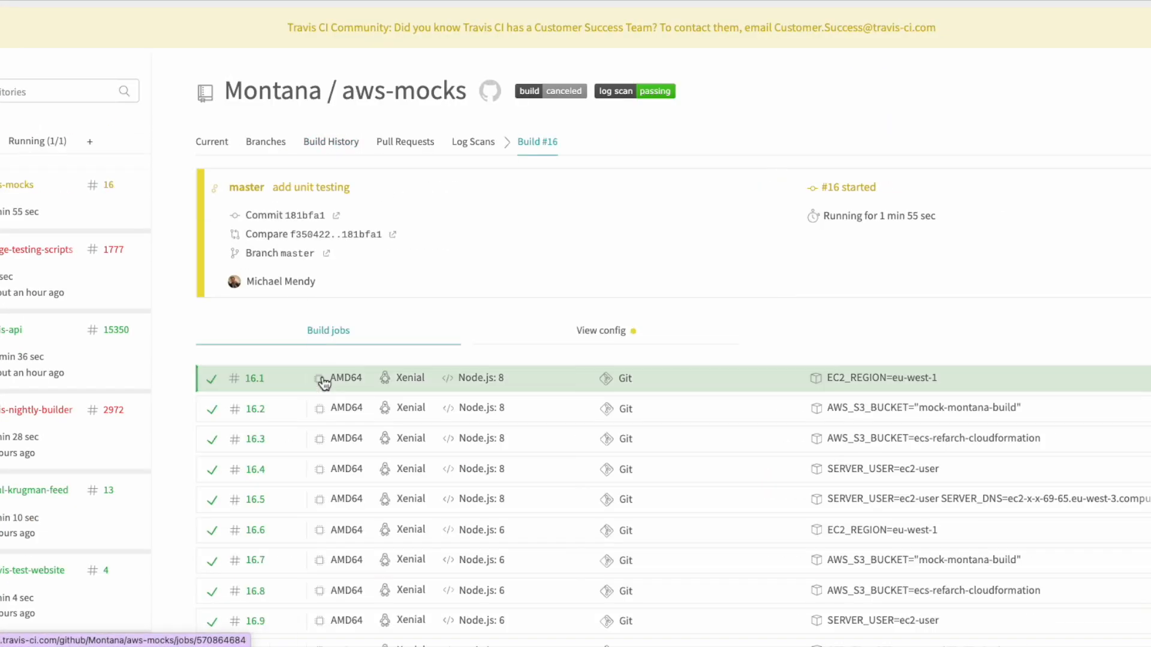
# Step: Scroll the jobs list and open job 16.10's log
pyautogui.scroll(-3)
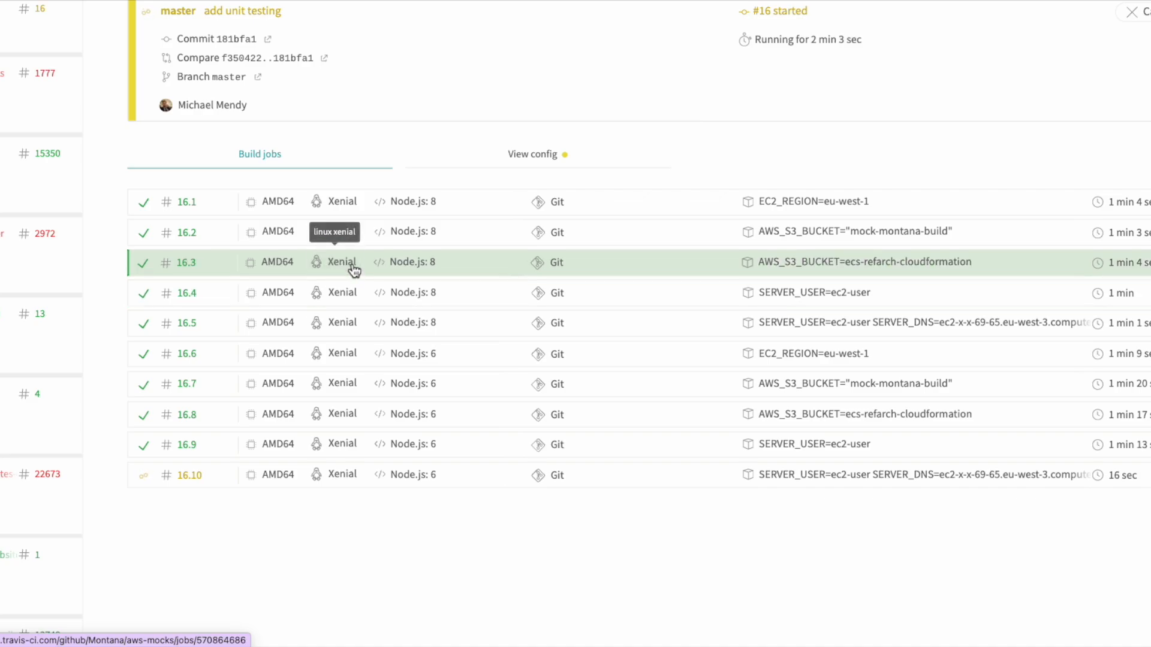
pyautogui.click(189, 474)
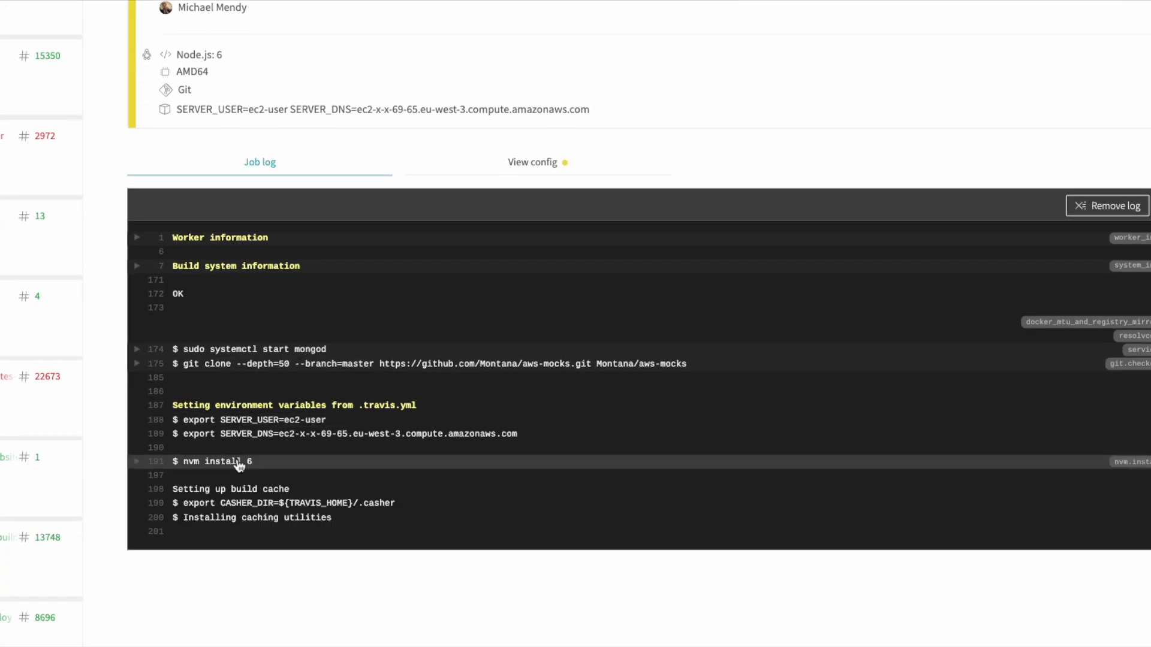
# Step: Scroll job 16.10's log to 68 passing tests, the coverage table, and exit code 0
pyautogui.click(137, 490)
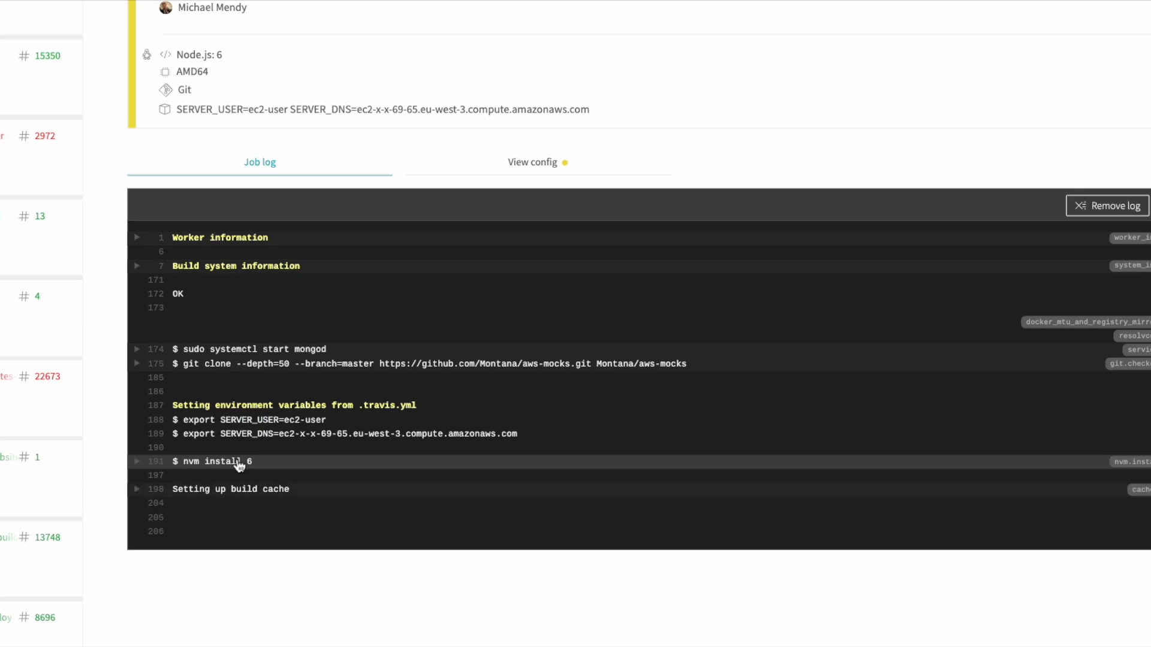
pyautogui.scroll(-3)
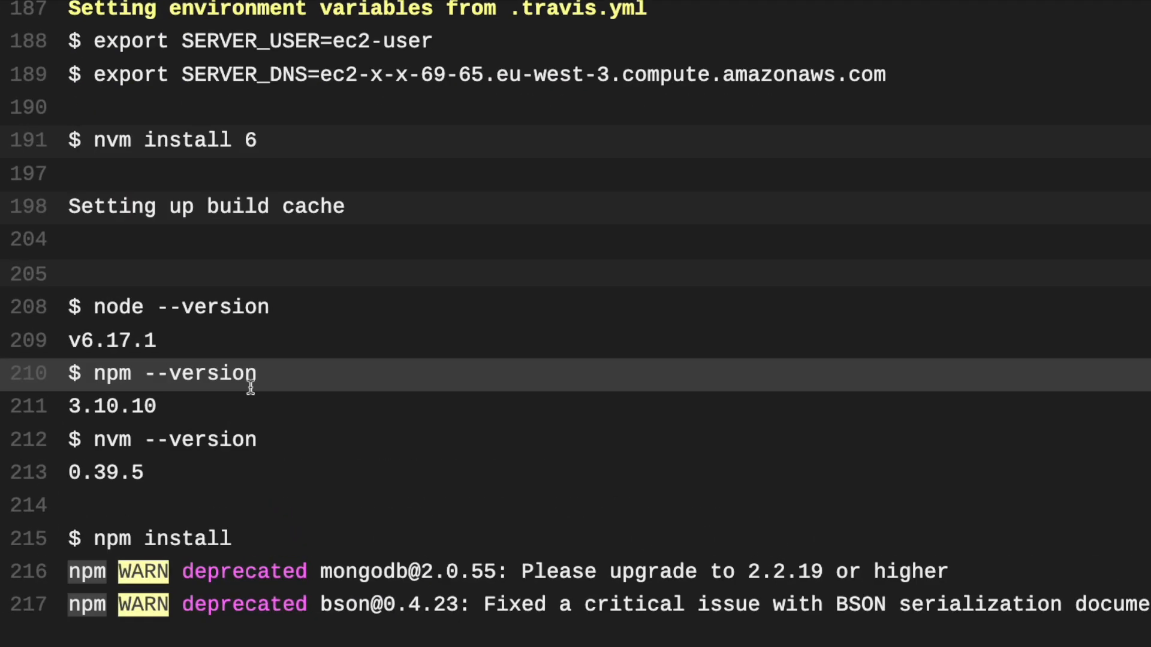
pyautogui.scroll(-3)
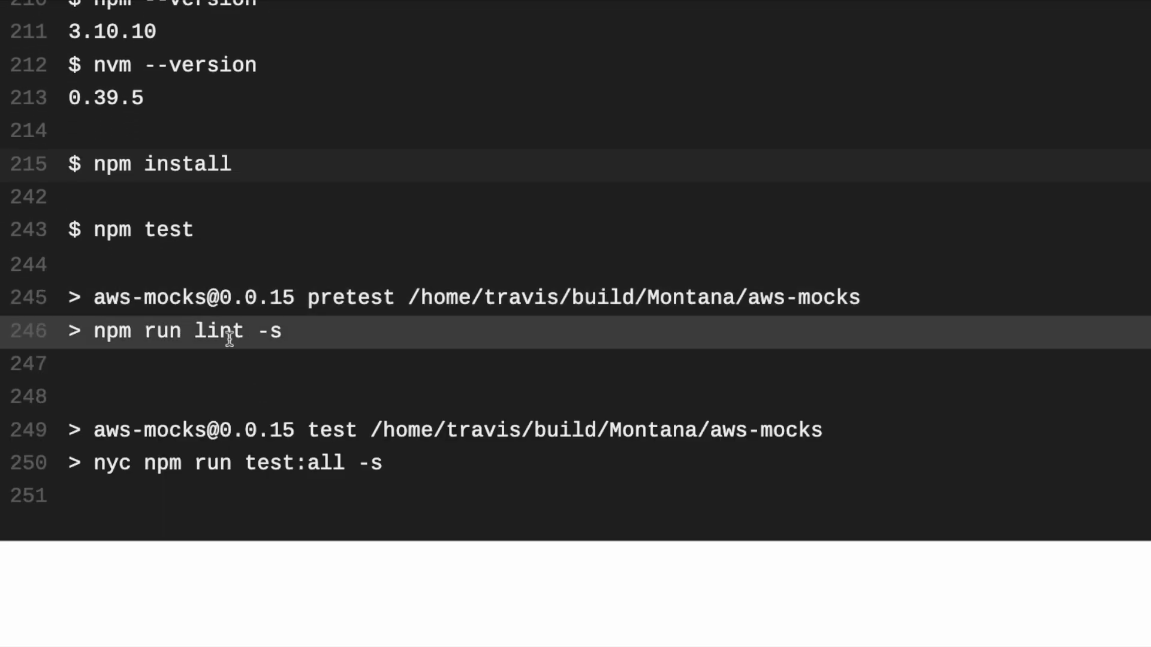
pyautogui.scroll(-3)
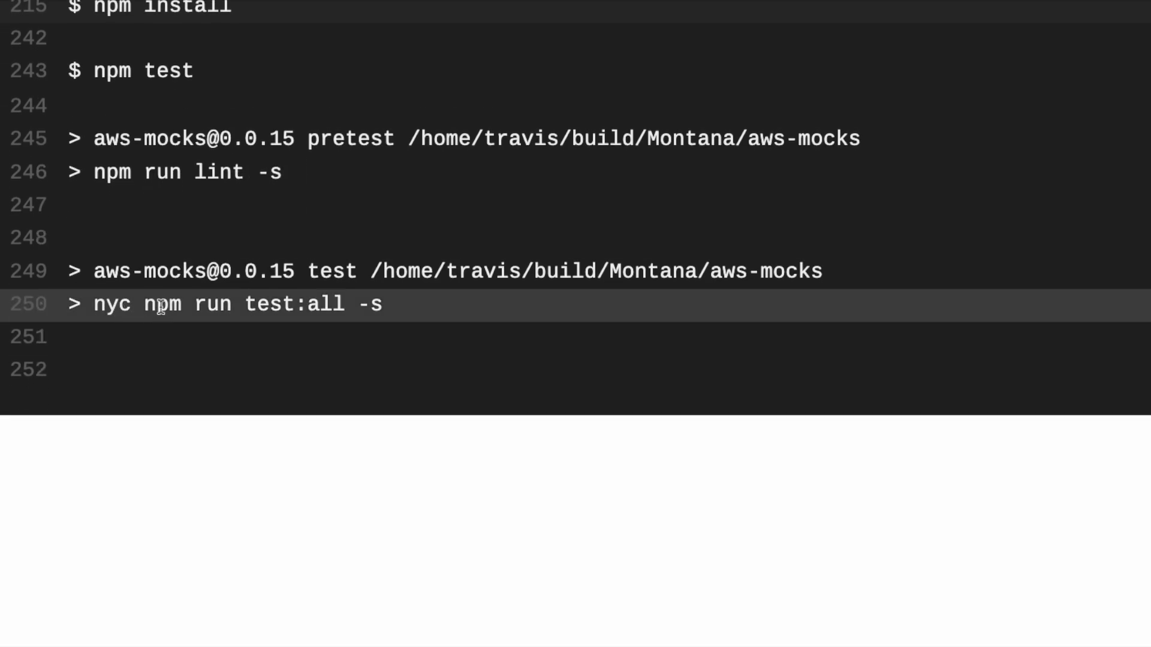
pyautogui.scroll(-3)
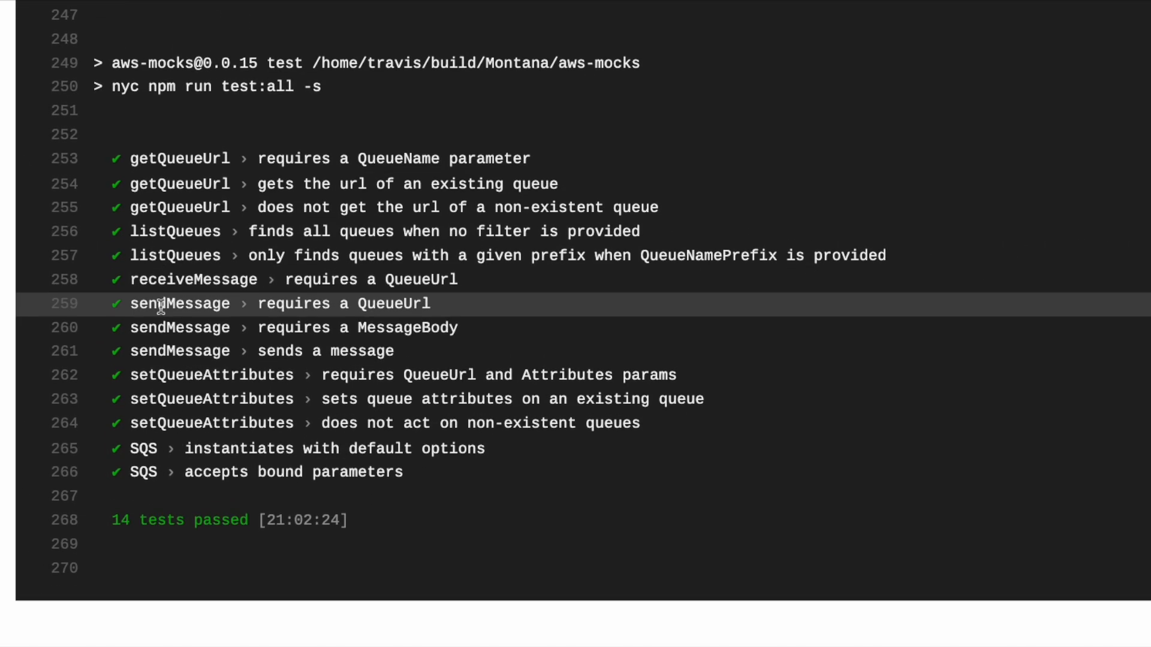
pyautogui.scroll(-3)
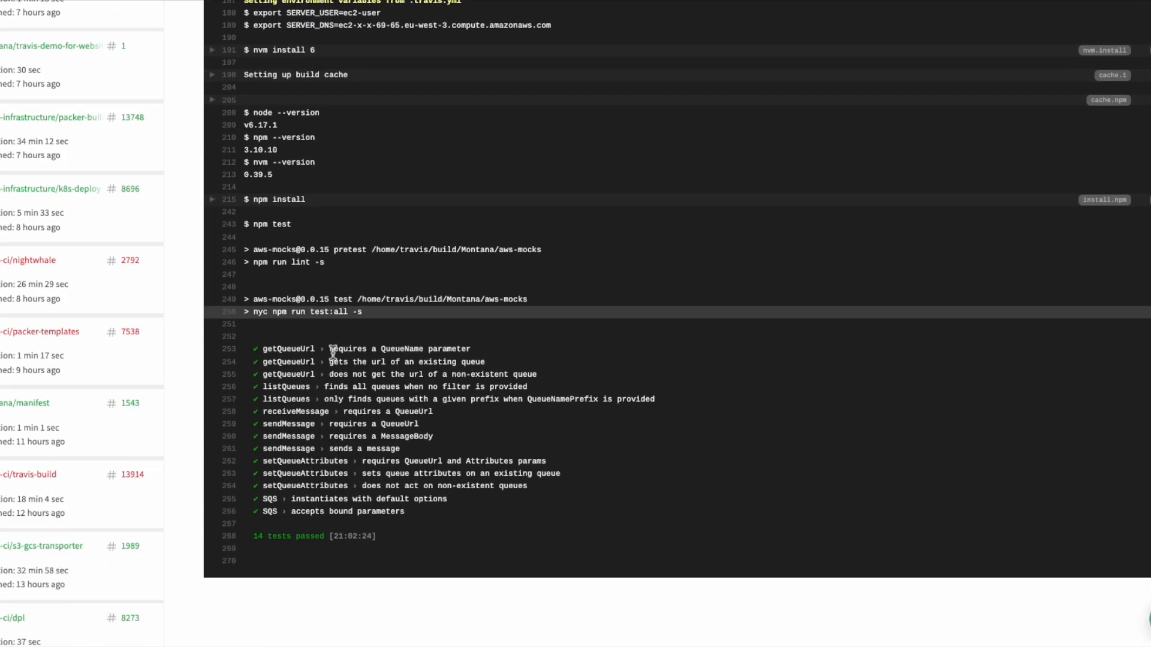
pyautogui.scroll(-3)
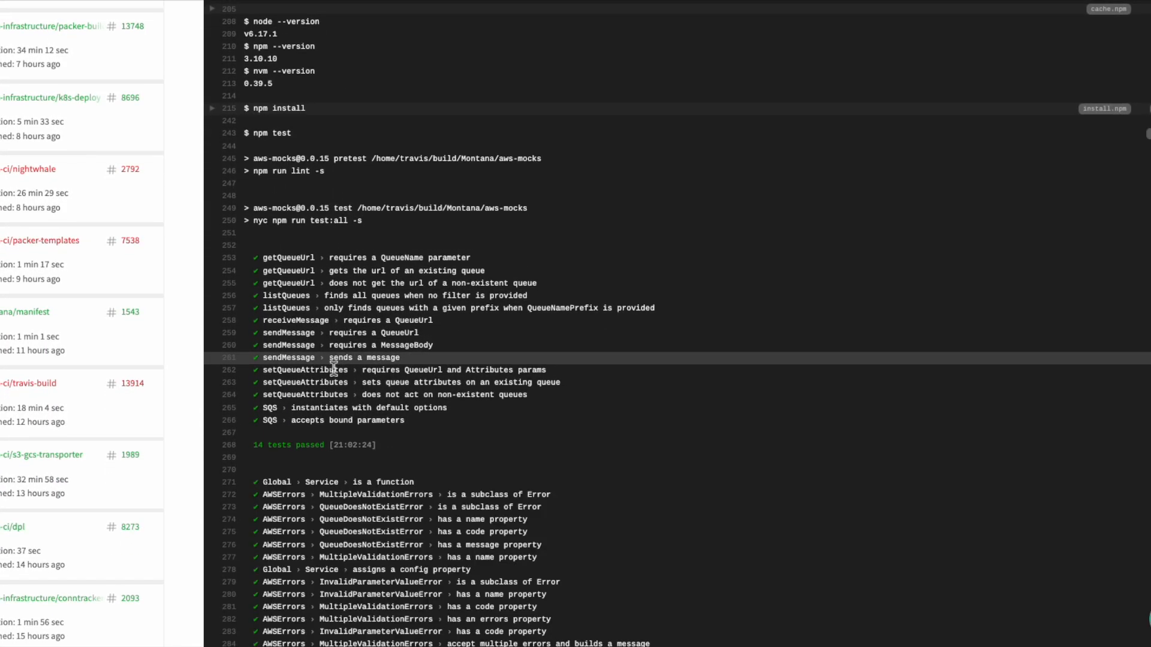
pyautogui.scroll(-3)
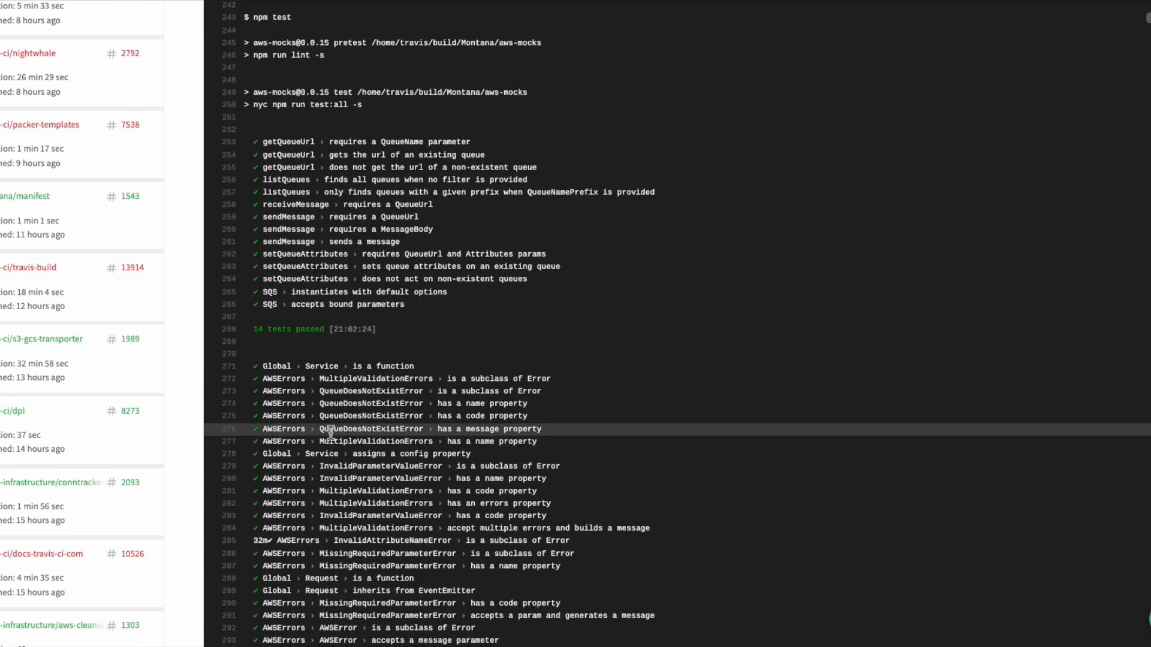
pyautogui.scroll(-3)
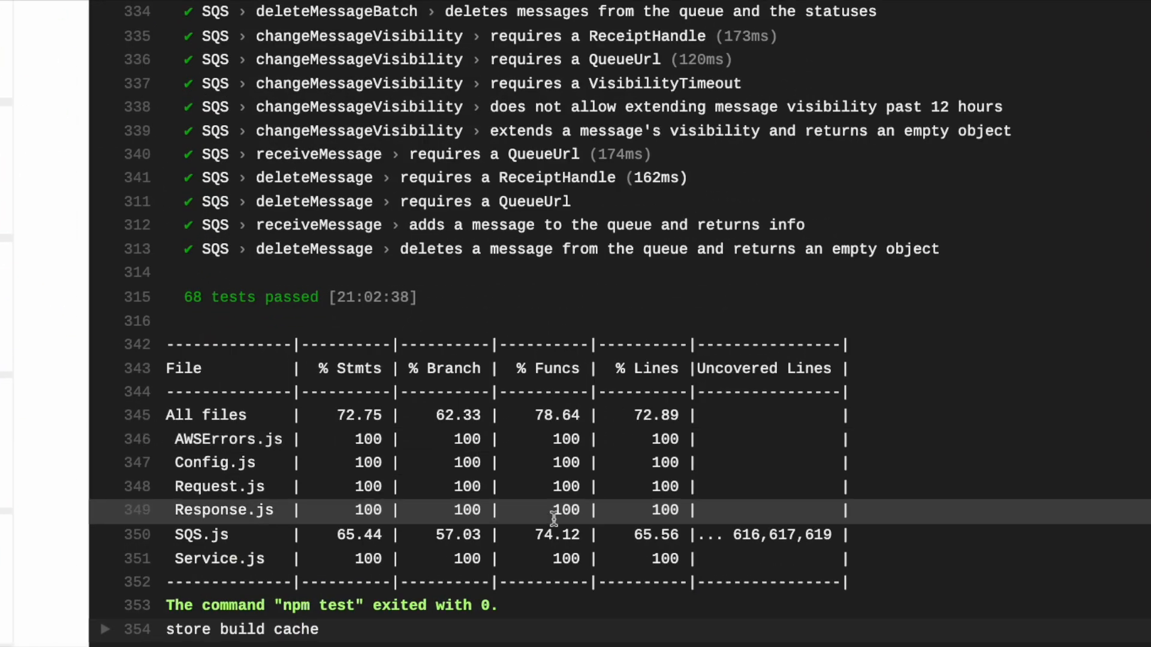
pyautogui.scroll(-3)
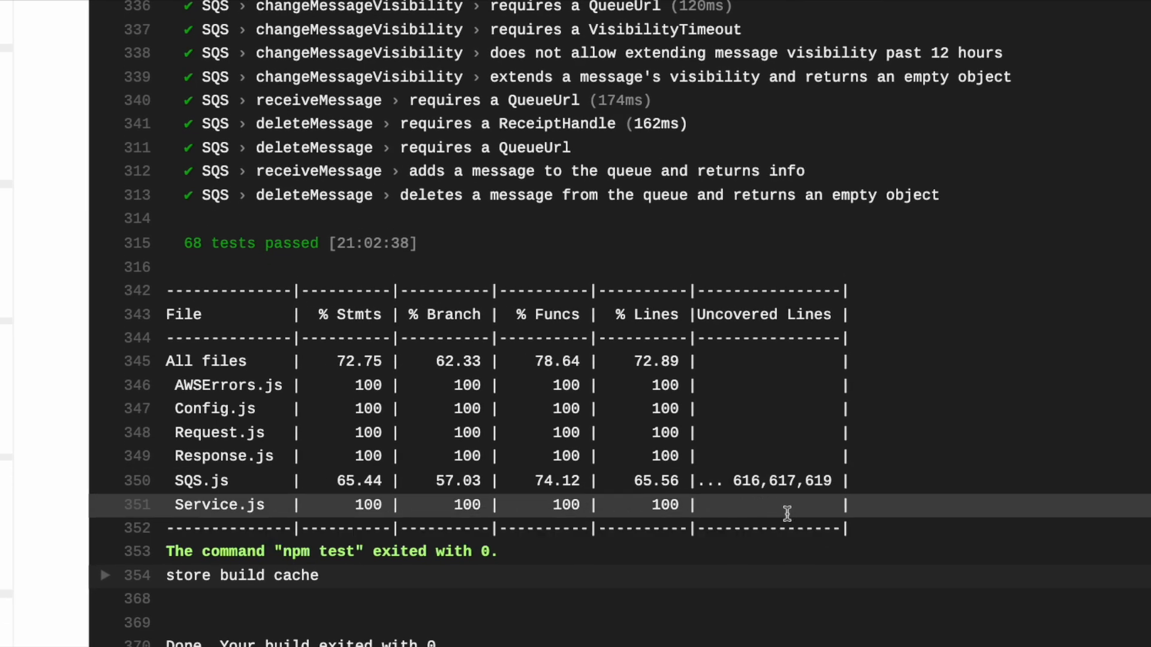